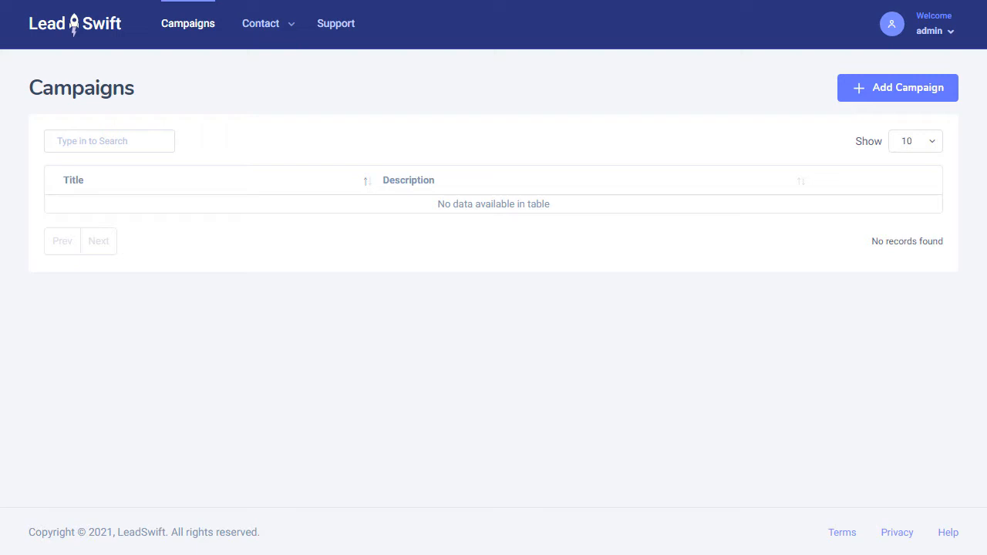
{"action": "mouse_move", "coordinate": [905, 102]}
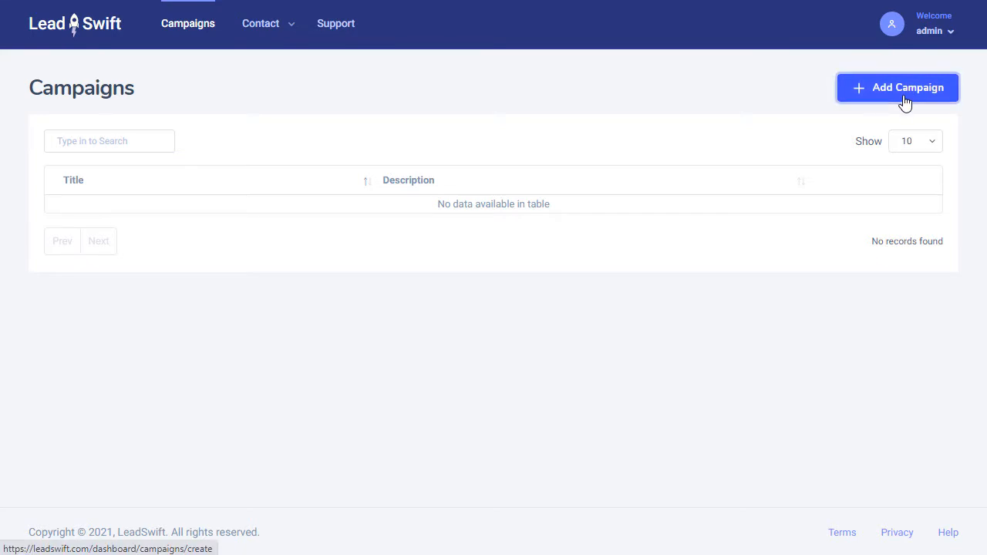
Add a campaign titled 'Restaurants' with description 'Restaurants without a website' and submit it
{"action": "left_click", "coordinate": [898, 86]}
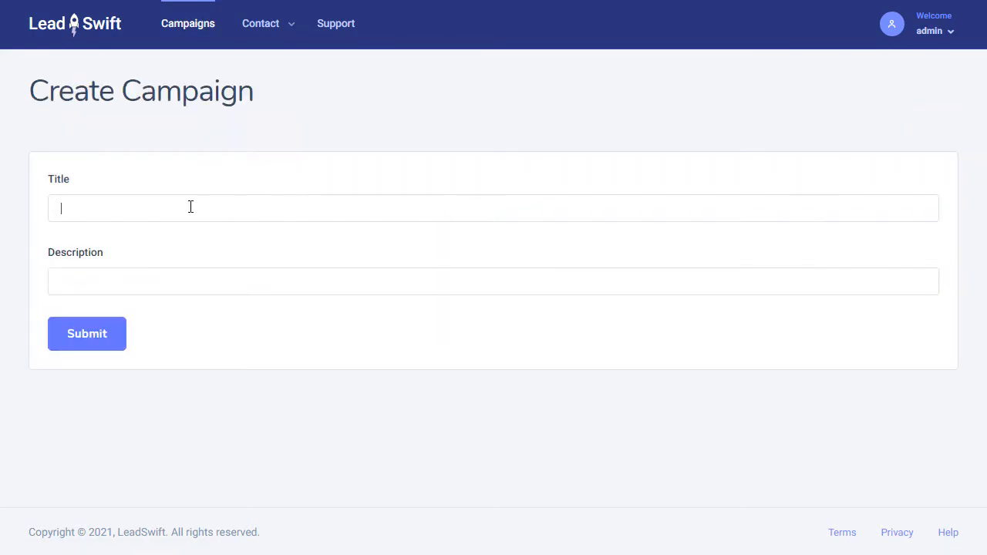
{"action": "type", "text": "R"}
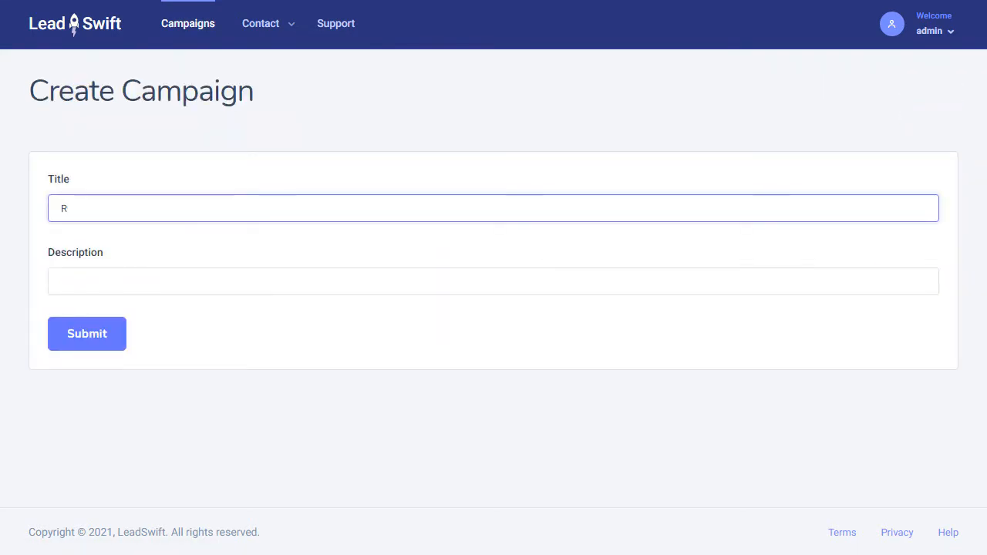
{"action": "left_click", "coordinate": [494, 293]}
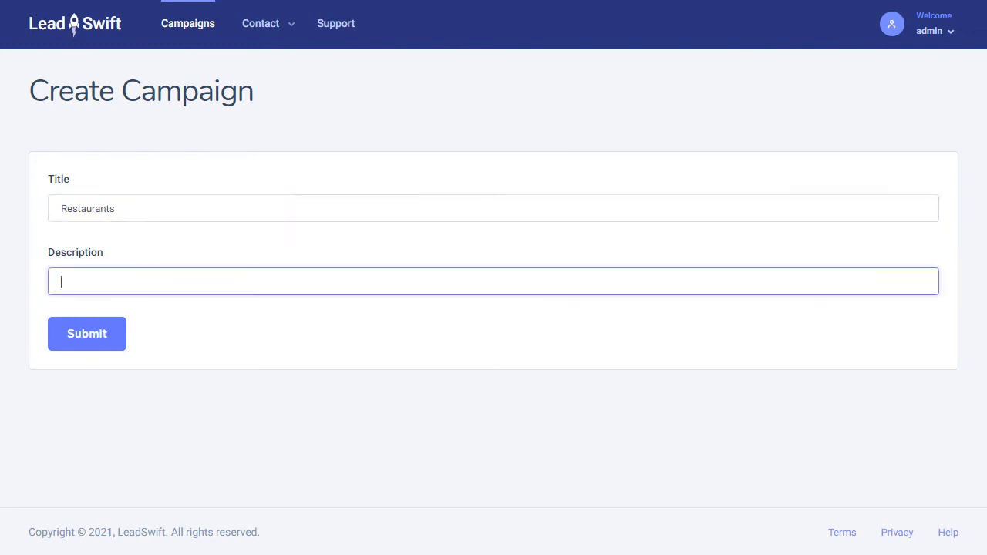
{"action": "type", "text": "Restaurants without a website"}
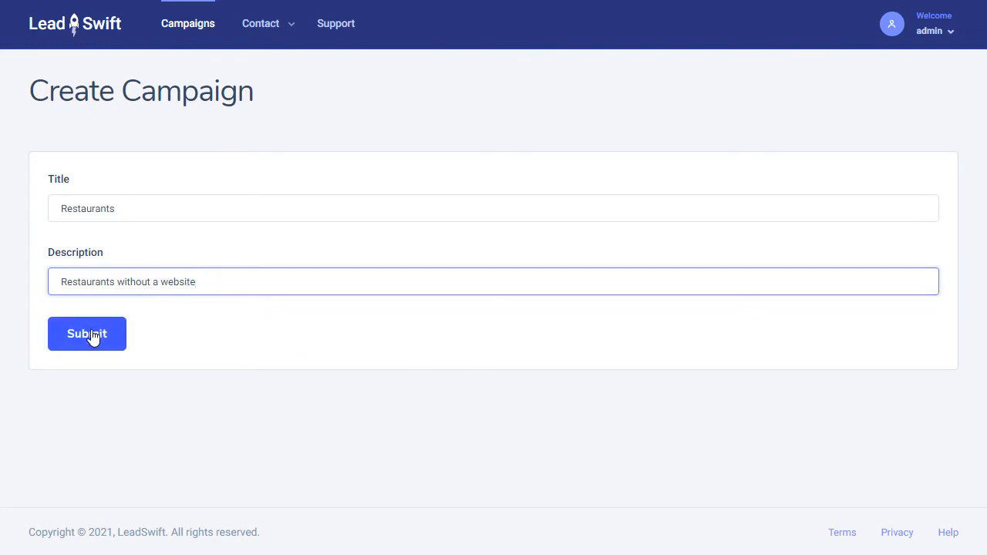
{"action": "left_click", "coordinate": [87, 333]}
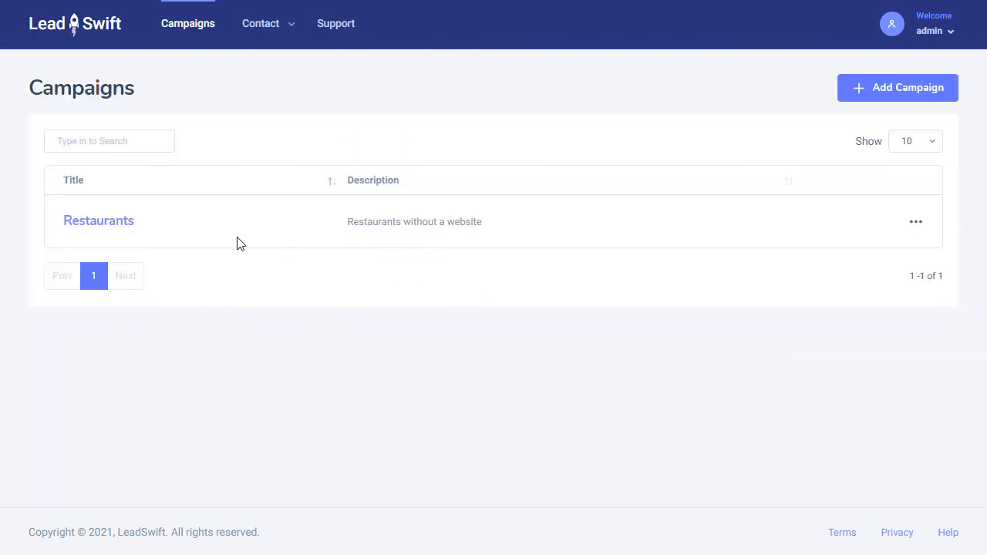
In the Restaurants campaign, set business type Restaurant and location Toronto, ON, Canada
{"action": "left_click", "coordinate": [98, 220]}
{"action": "type", "text": "Rest"}
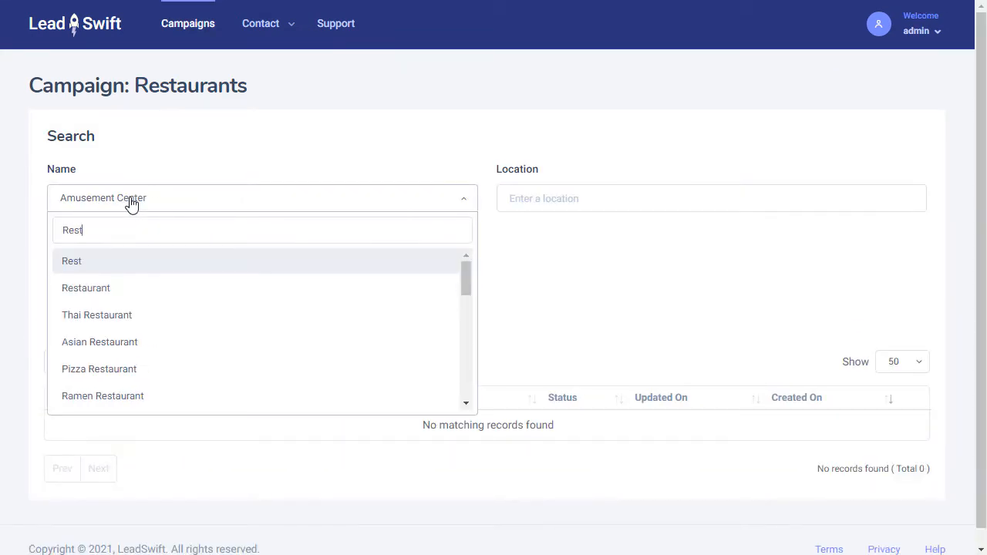
{"action": "left_click", "coordinate": [86, 288]}
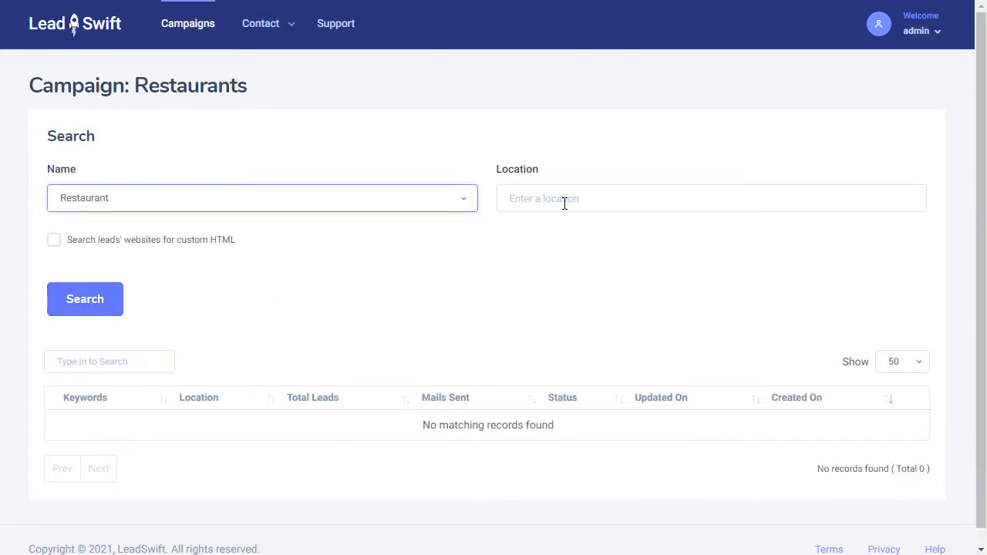
{"action": "type", "text": "Tor"}
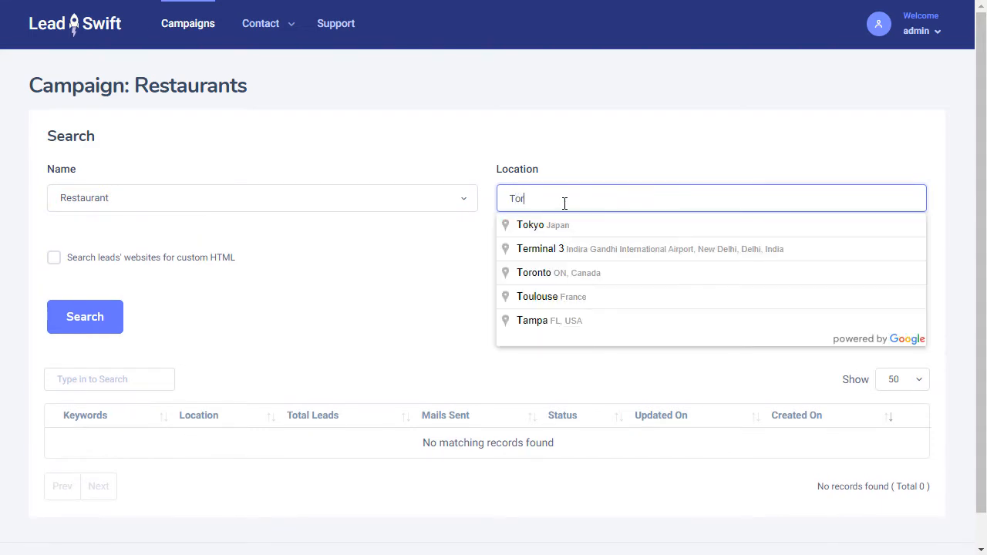
{"action": "left_click", "coordinate": [534, 272]}
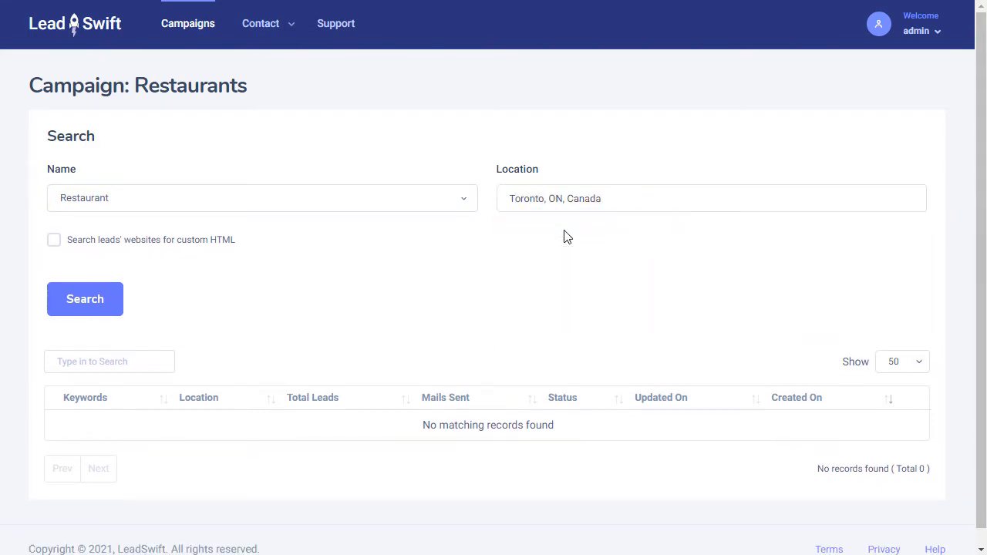
Enable custom HTML search for 'Powered by XYZ Agency' and launch the lead search
{"action": "left_click", "coordinate": [53, 241]}
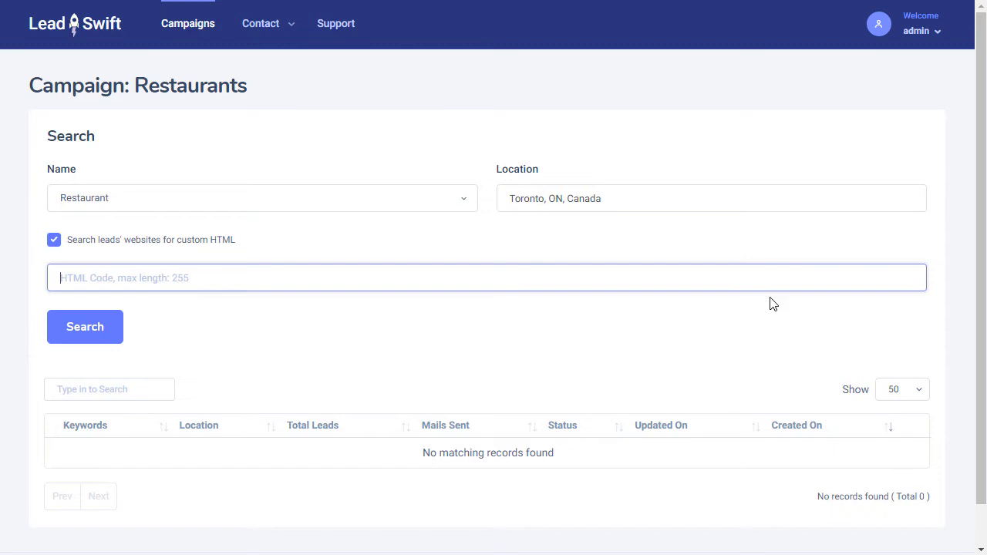
{"action": "type", "text": "Powered"}
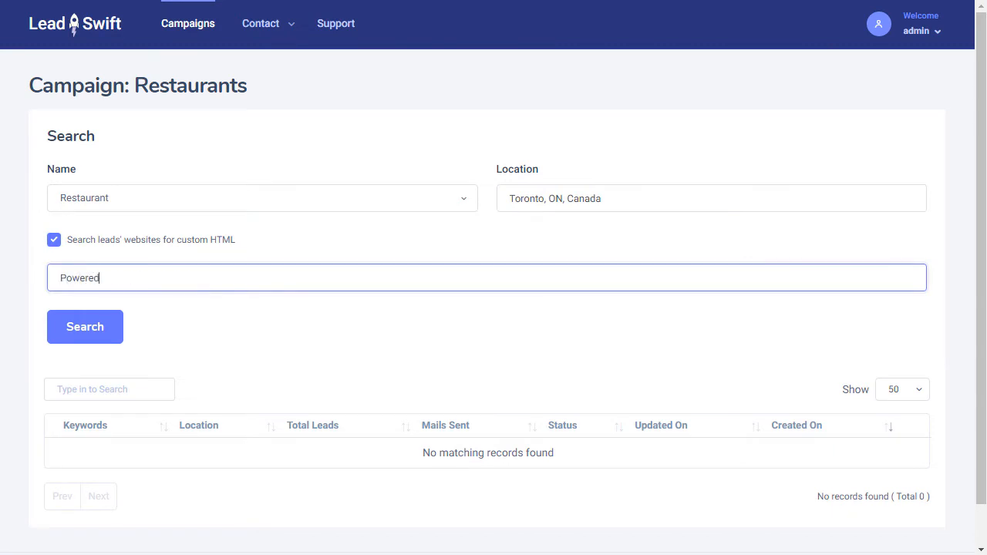
{"action": "type", "text": "by XYZ"}
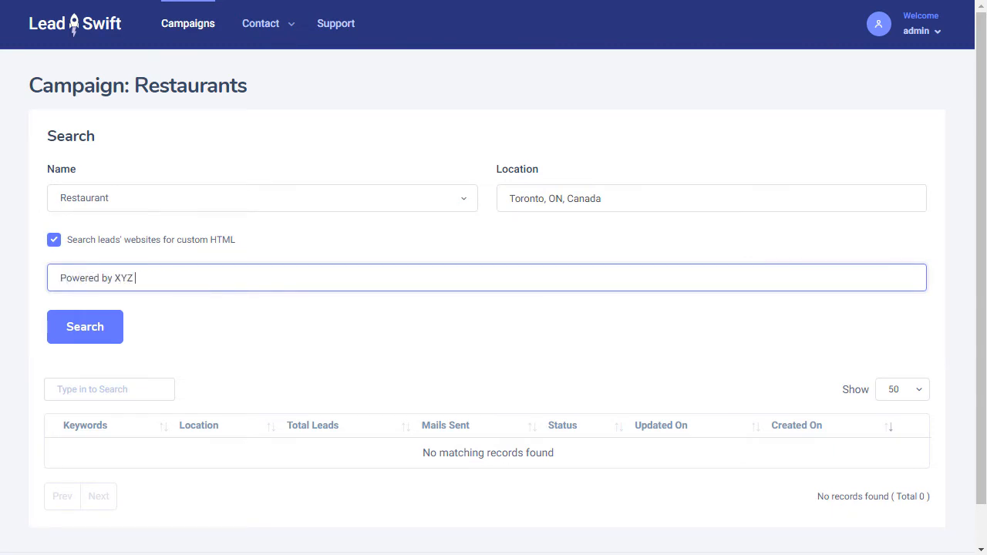
{"action": "type", "text": "Agency"}
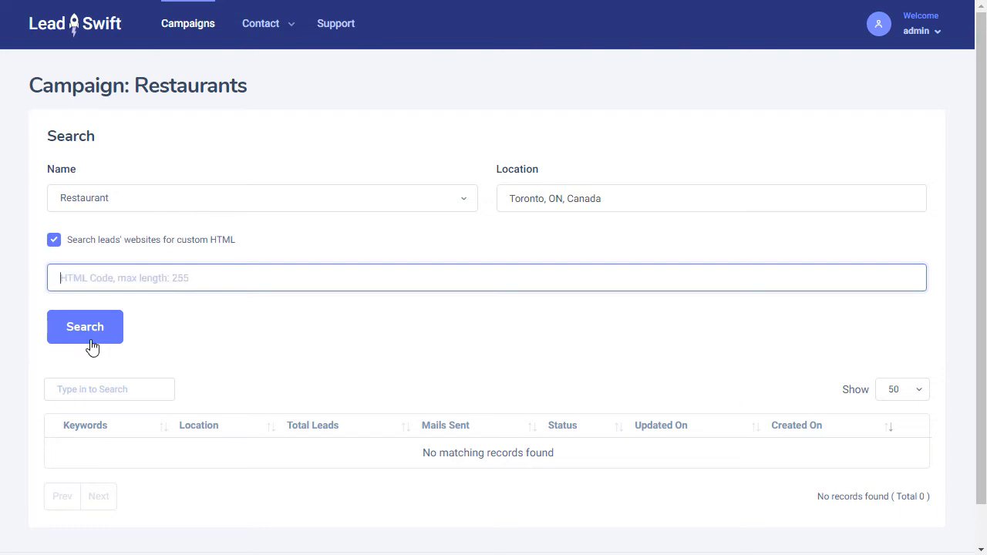
{"action": "left_click", "coordinate": [85, 327]}
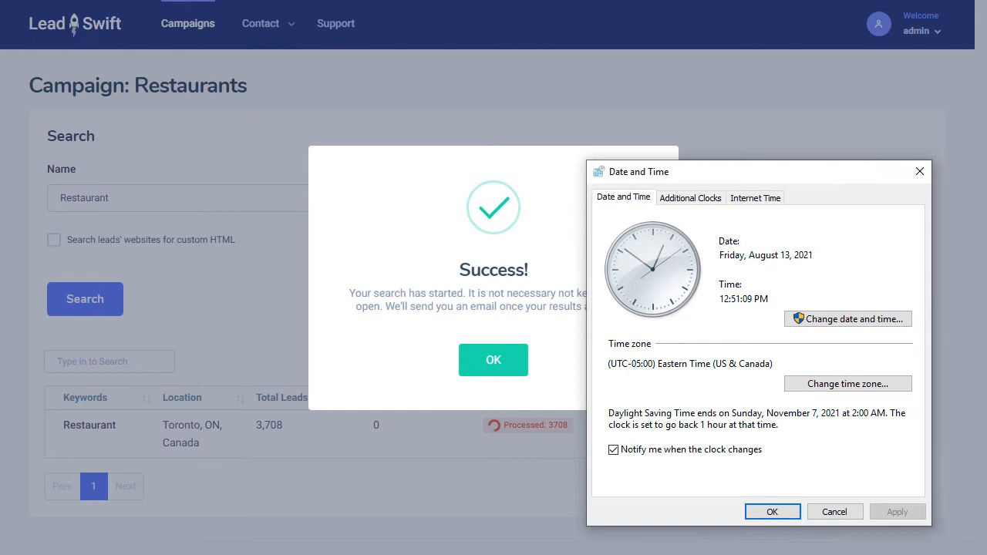
Dismiss the search-started Success dialog and let the search reach Completed with 3,708 leads
{"action": "left_click", "coordinate": [494, 360]}
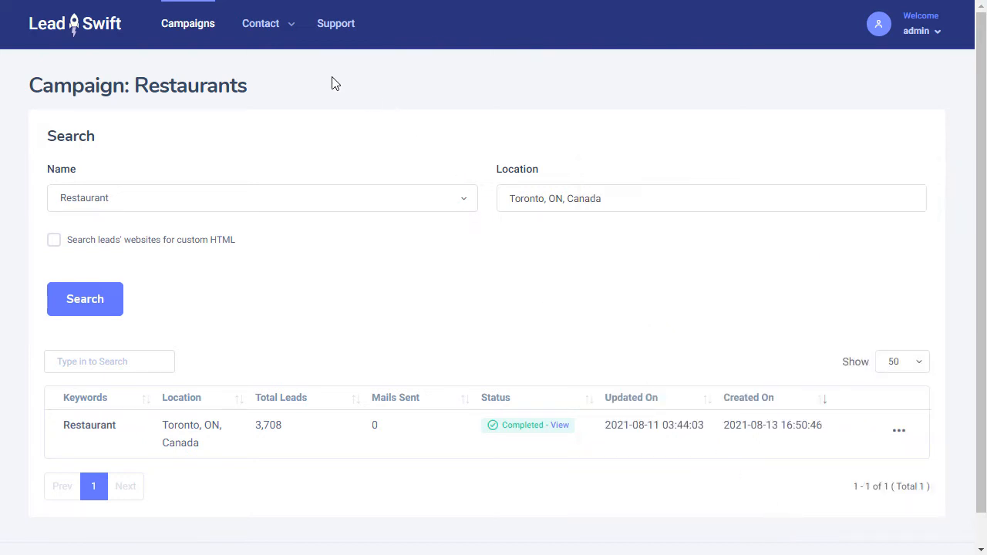
Review the Email Settings page, scrolling through the Global Exclude Emails list and SMTP options
{"action": "left_click", "coordinate": [261, 23]}
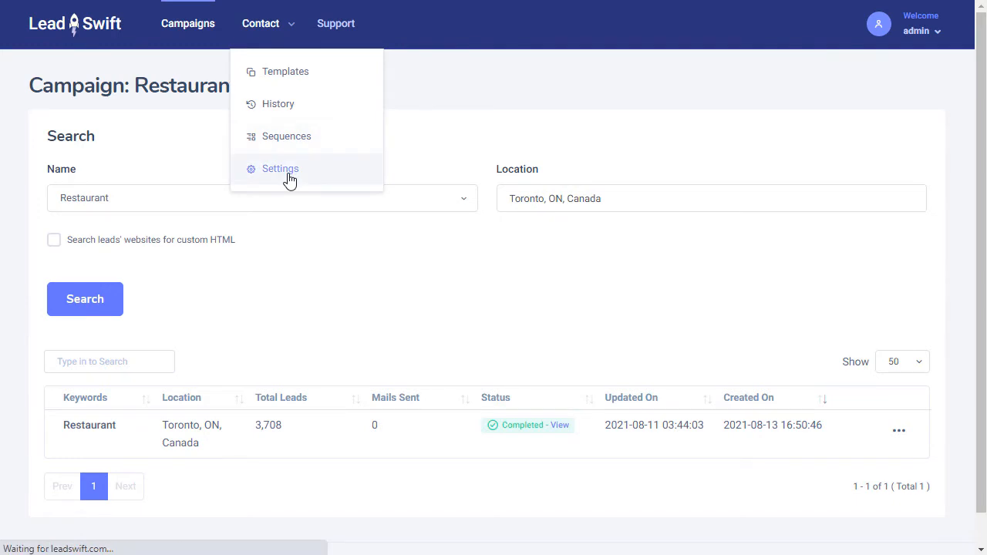
{"action": "left_click", "coordinate": [279, 168]}
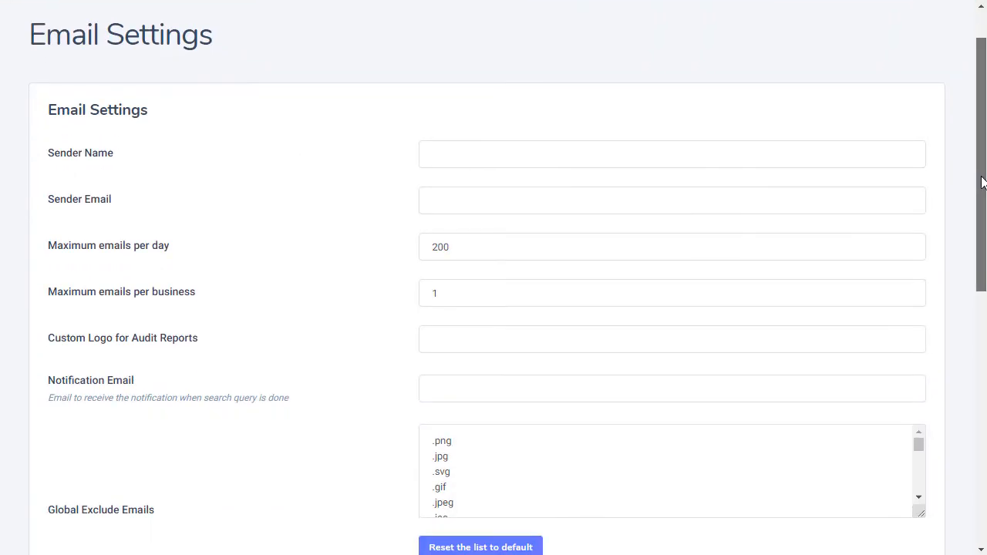
{"action": "scroll", "scroll_direction": "down", "scroll_amount": 3}
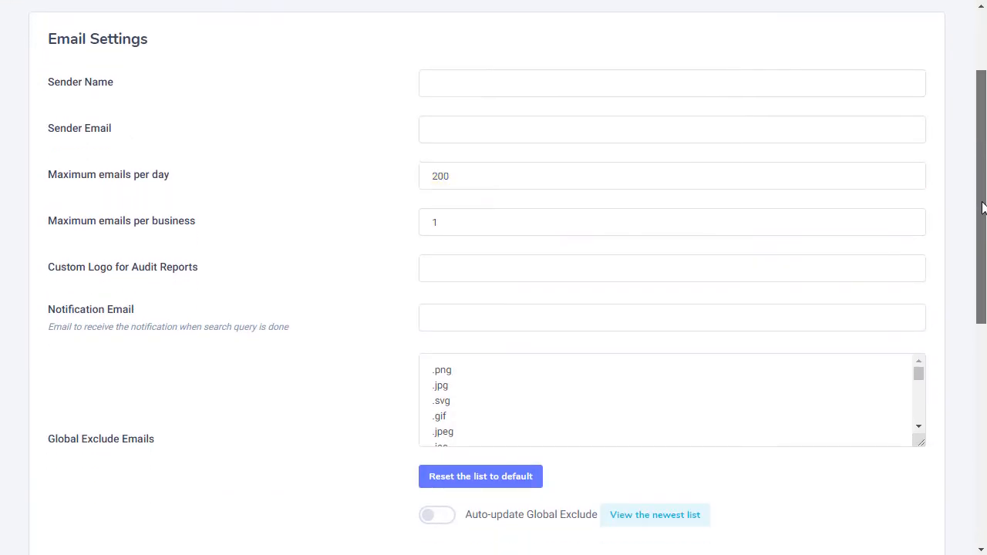
{"action": "scroll", "scroll_direction": "down", "scroll_amount": 3}
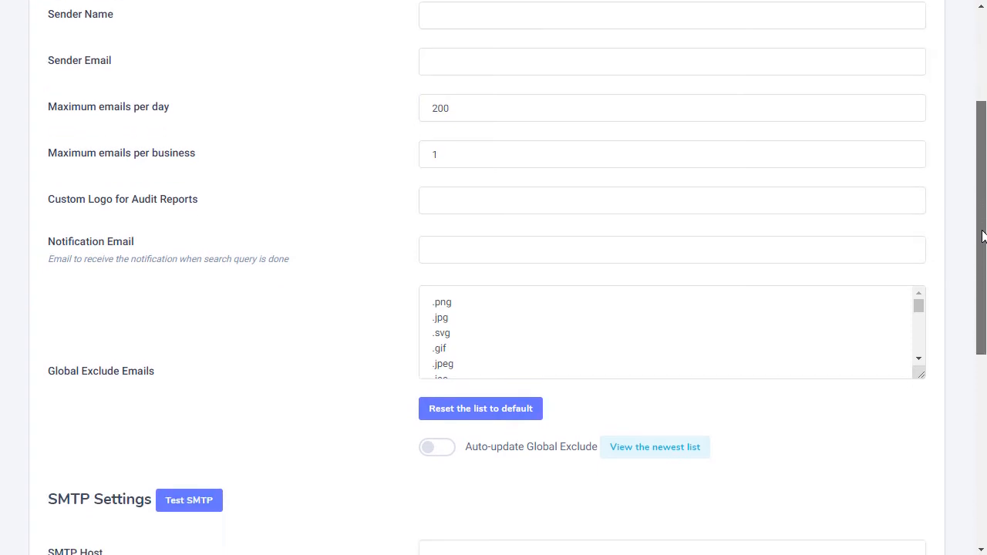
{"action": "scroll", "scroll_direction": "down", "scroll_amount": 3}
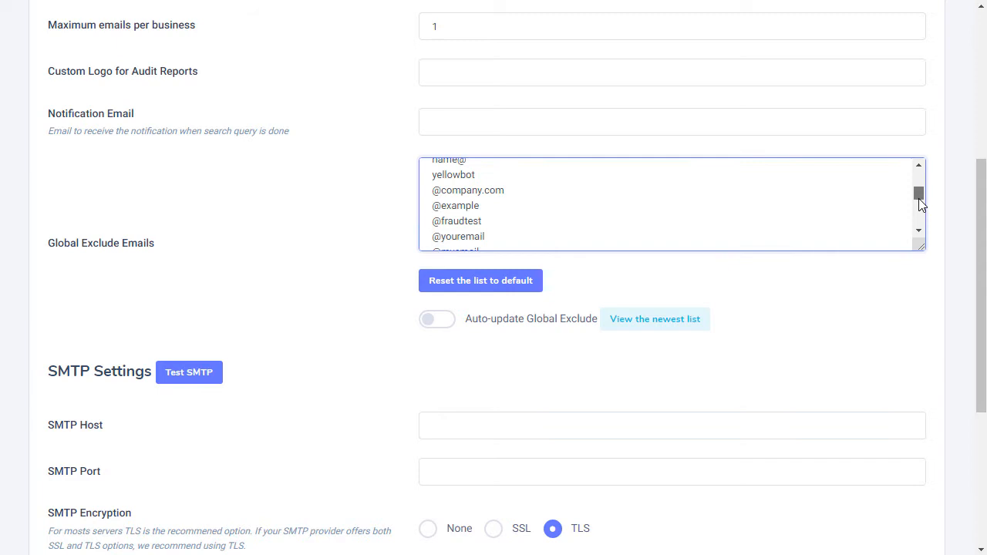
{"action": "scroll", "scroll_direction": "down", "scroll_amount": 3}
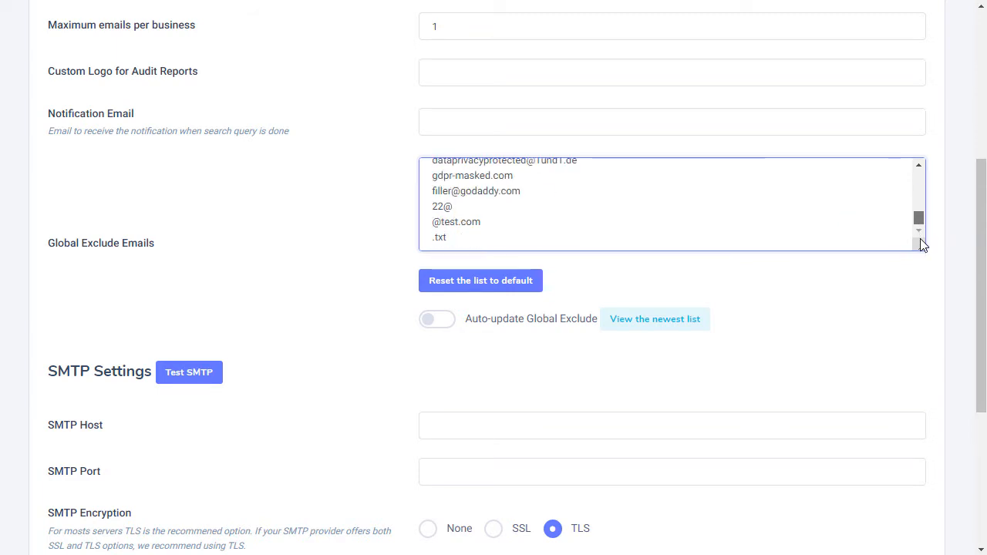
{"action": "scroll", "scroll_direction": "down", "scroll_amount": 3}
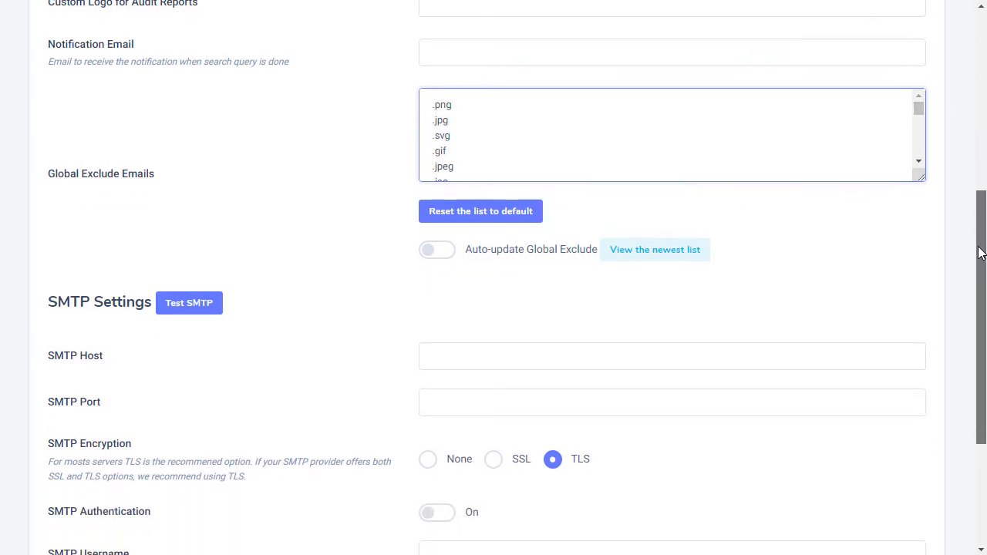
{"action": "scroll", "scroll_direction": "down", "scroll_amount": 3}
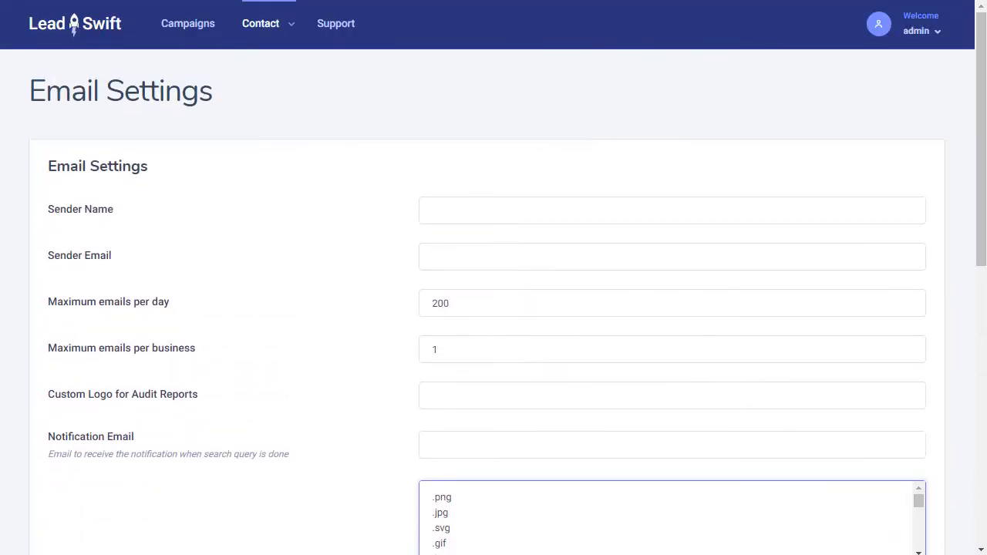
{"action": "left_click", "coordinate": [261, 23]}
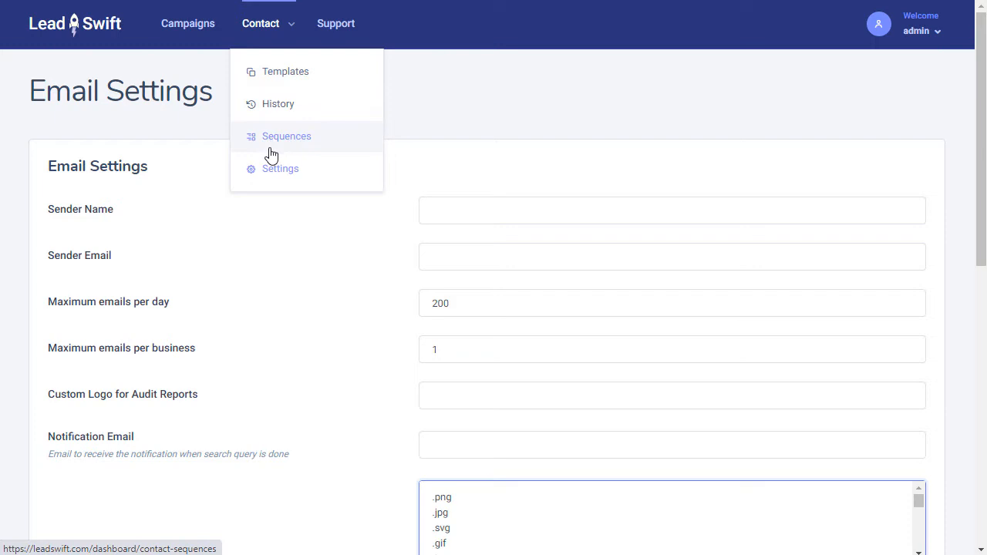
Open the 'No Website' contact sequence and review its follow-up email subject
{"action": "left_click", "coordinate": [287, 135]}
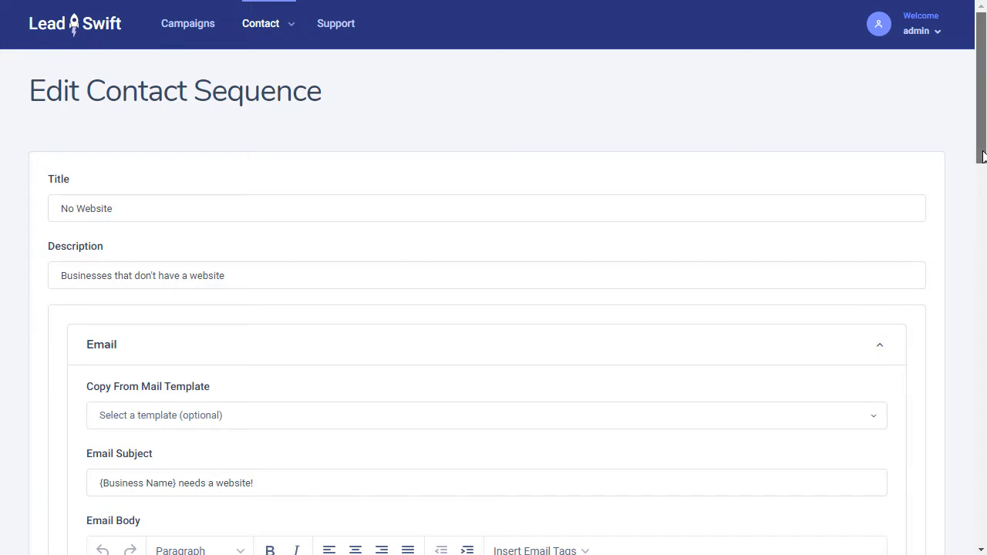
{"action": "scroll", "scroll_direction": "down", "scroll_amount": 3}
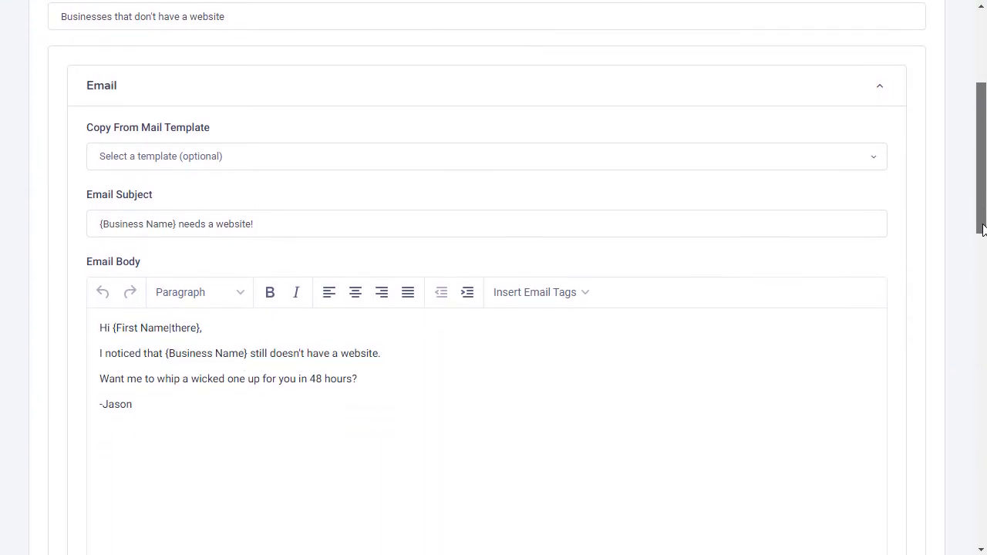
{"action": "scroll", "scroll_direction": "down", "scroll_amount": 3}
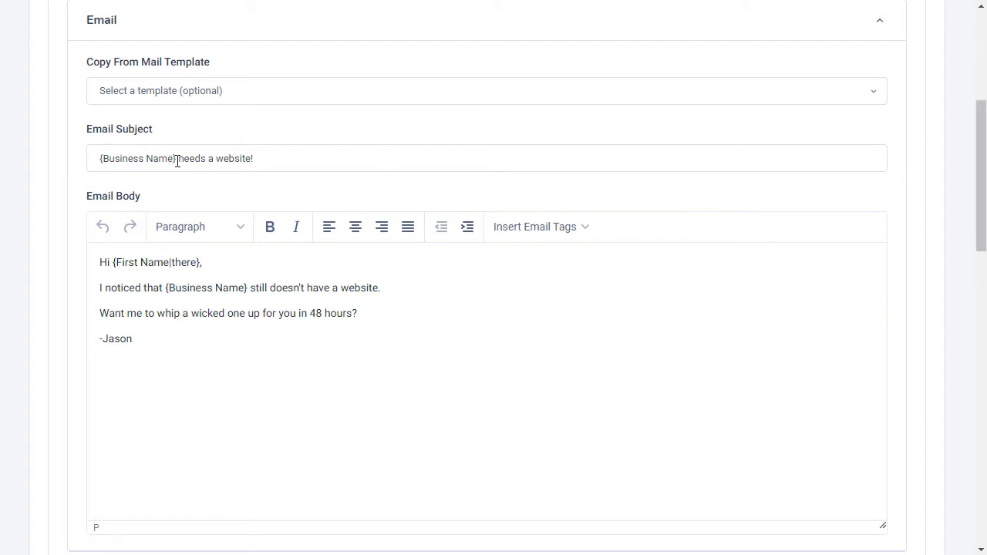
{"action": "double_click", "coordinate": [136, 158]}
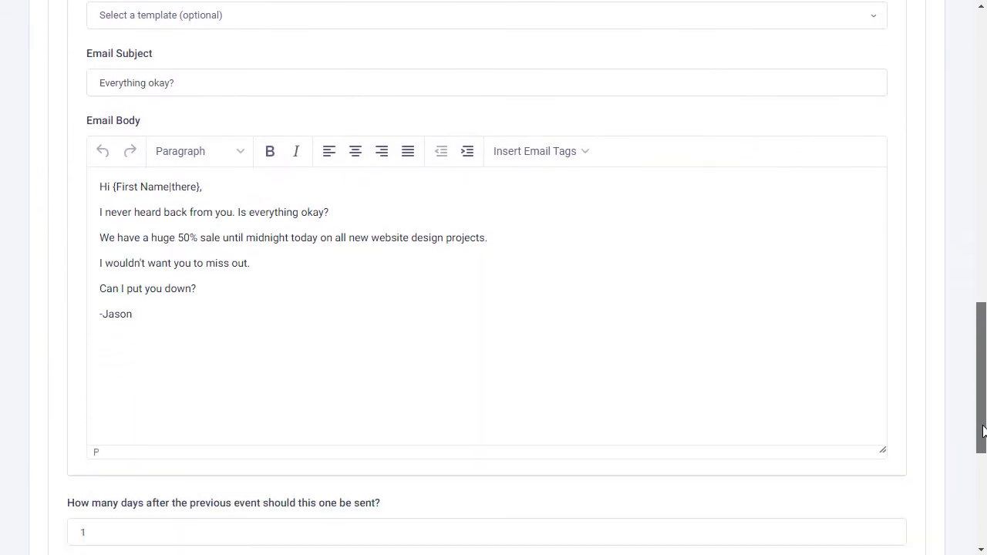
Keep the follow-up condition 'Prospect opens the previous event but does not respond'
{"action": "scroll", "scroll_direction": "down", "scroll_amount": 3}
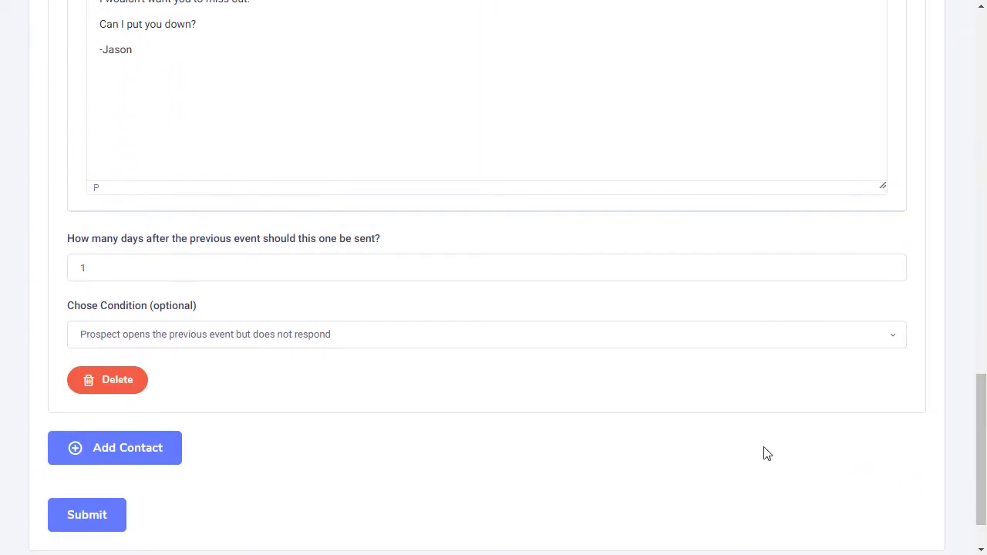
{"action": "left_click", "coordinate": [488, 333]}
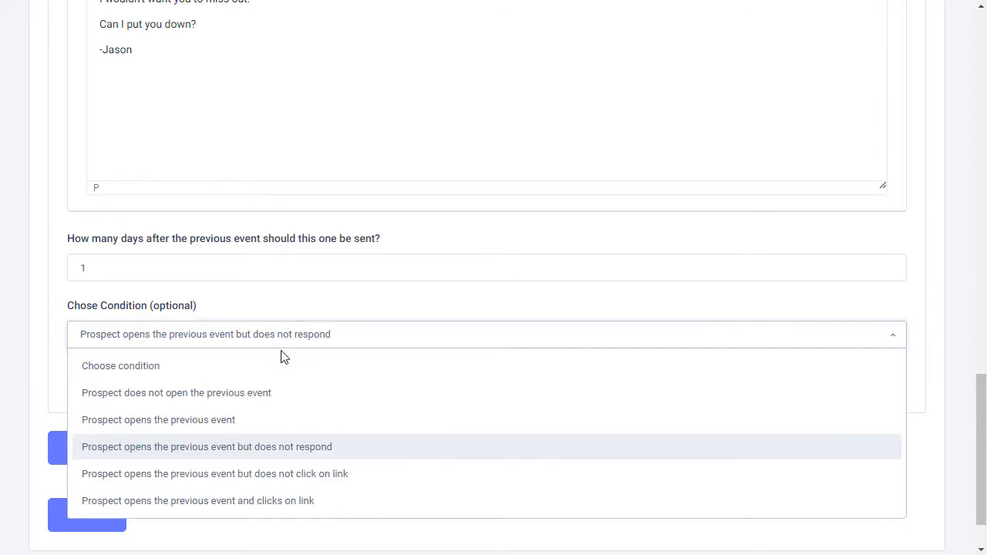
{"action": "mouse_move", "coordinate": [283, 463]}
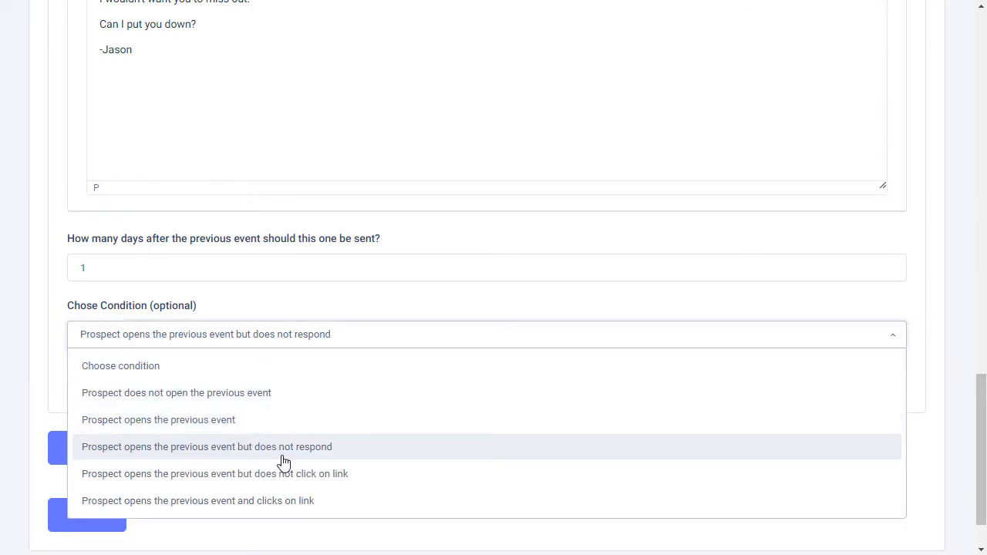
{"action": "left_click", "coordinate": [207, 448]}
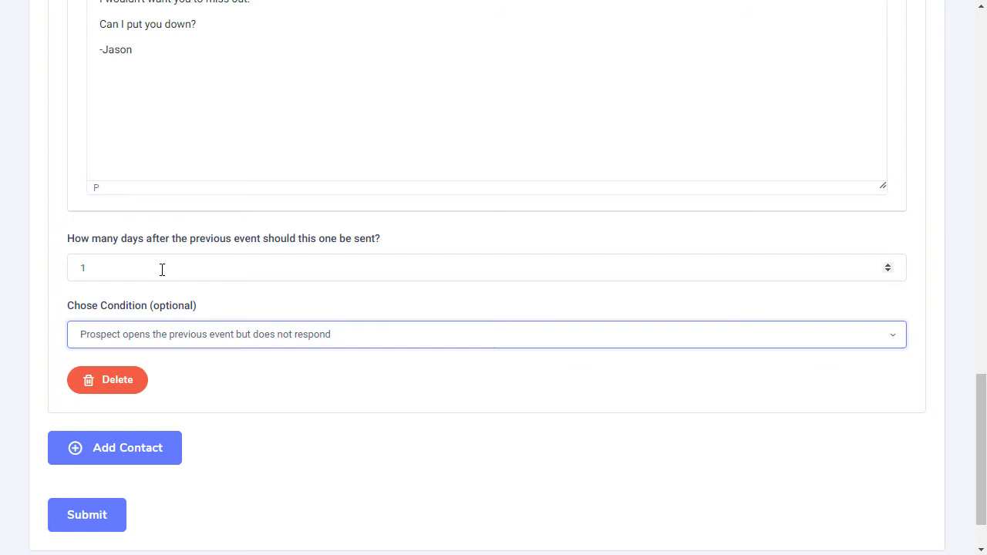
From Campaigns, open the Restaurants campaign and view the Restaurant search's lead results
{"action": "left_click", "coordinate": [188, 24]}
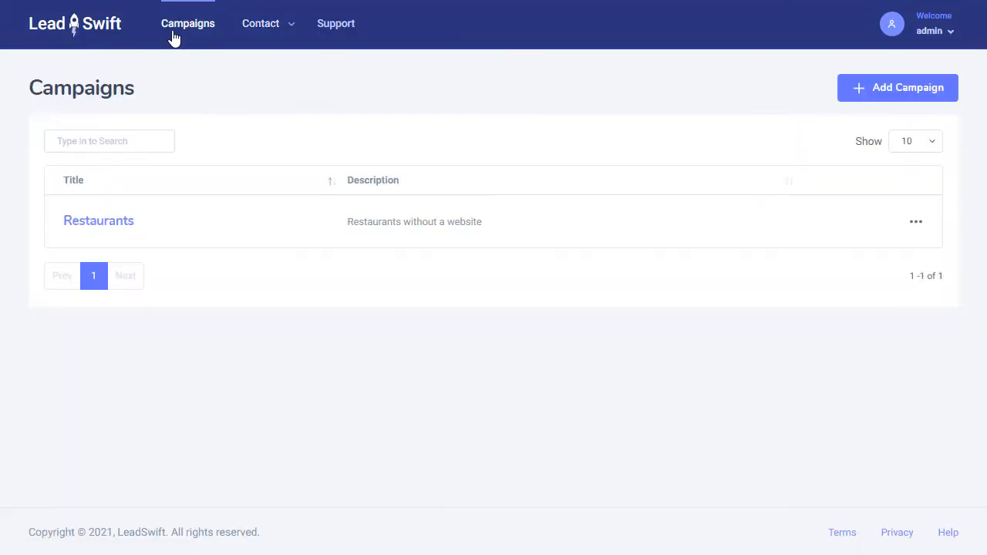
{"action": "left_click", "coordinate": [99, 220]}
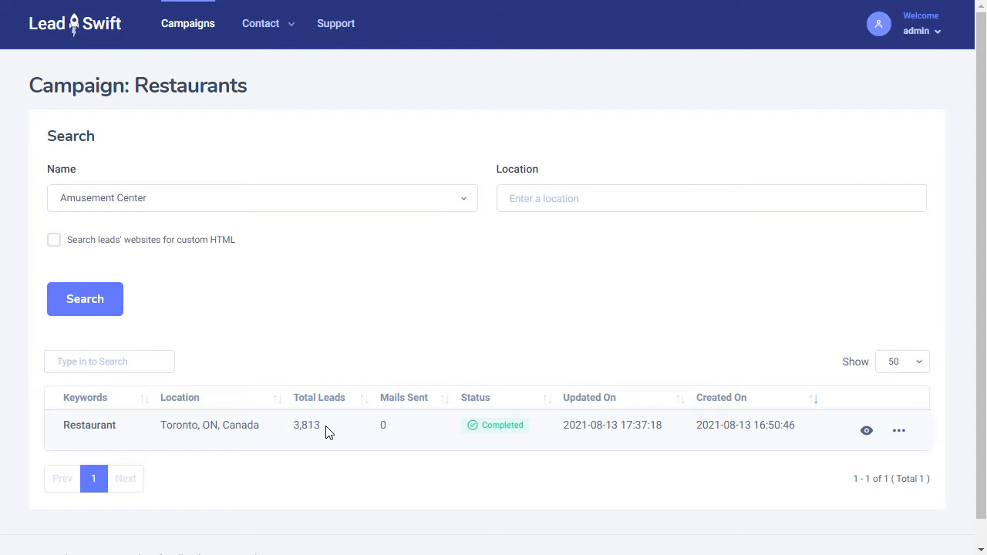
{"action": "double_click", "coordinate": [306, 426]}
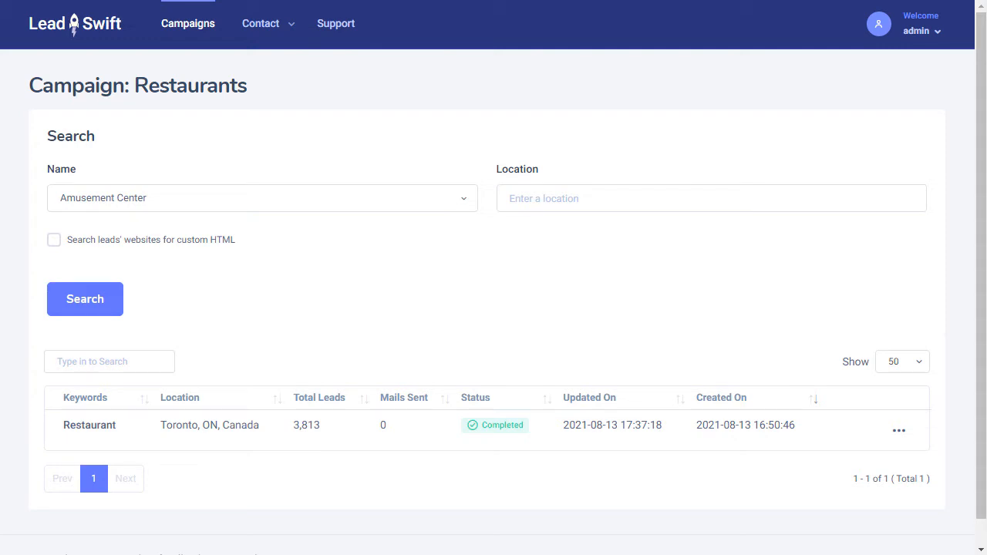
{"action": "mouse_move", "coordinate": [867, 431]}
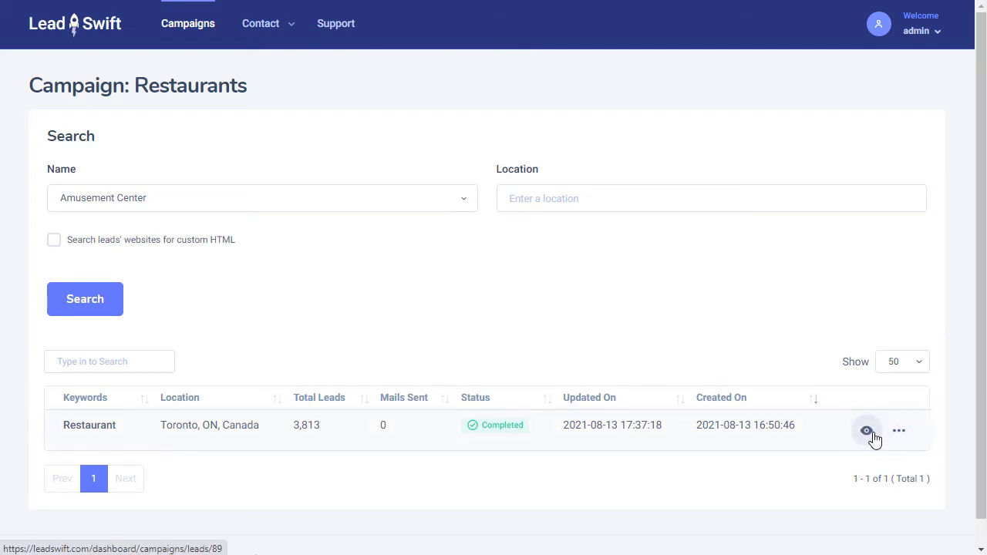
{"action": "left_click", "coordinate": [866, 430]}
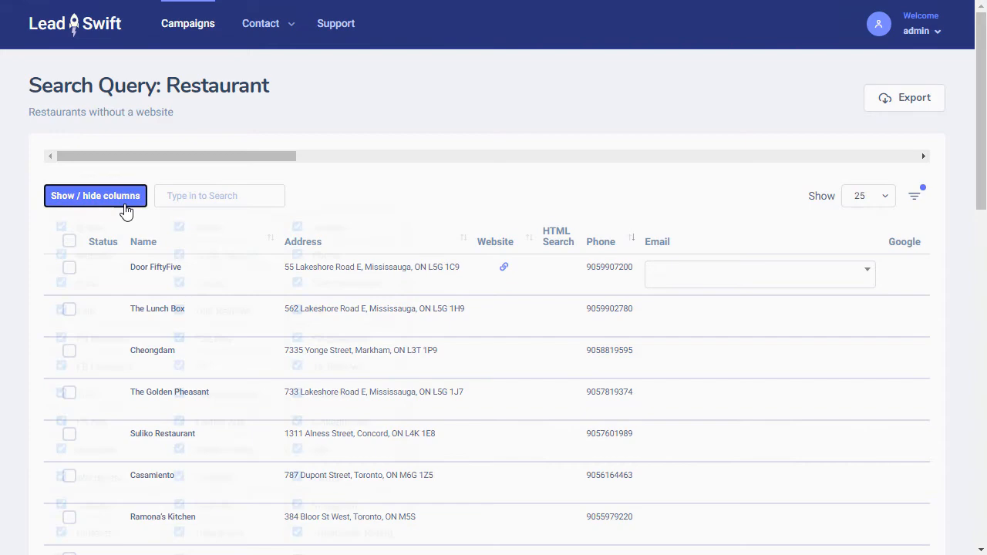
Check the Show/hide columns options, then scroll down the leads toward the Ginos Pizza emails
{"action": "left_click", "coordinate": [96, 195]}
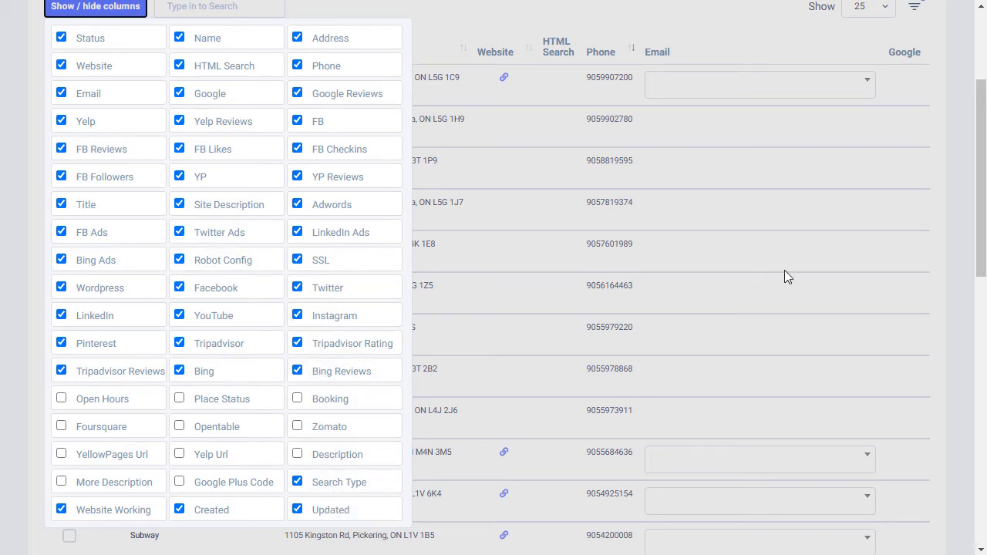
{"action": "mouse_move", "coordinate": [875, 256]}
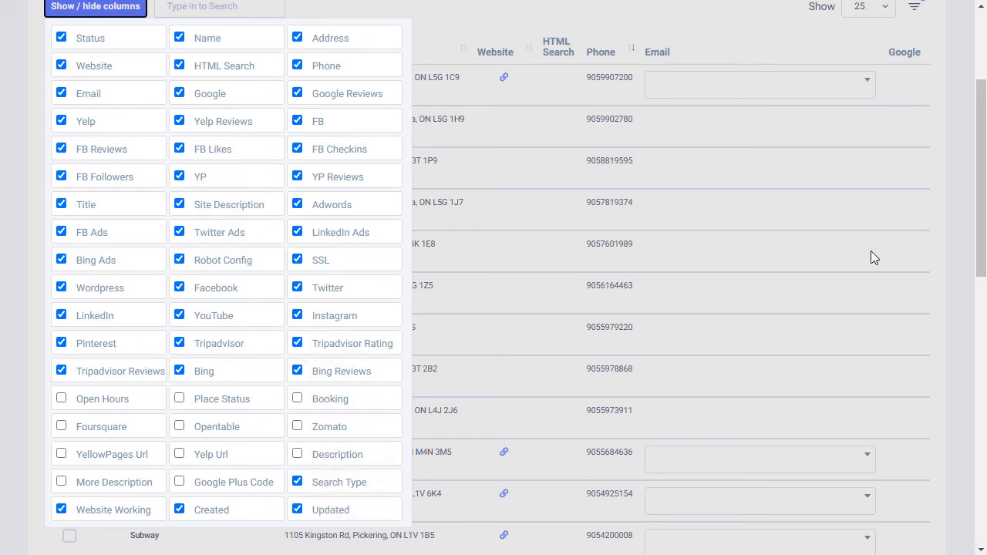
{"action": "left_click", "coordinate": [96, 8]}
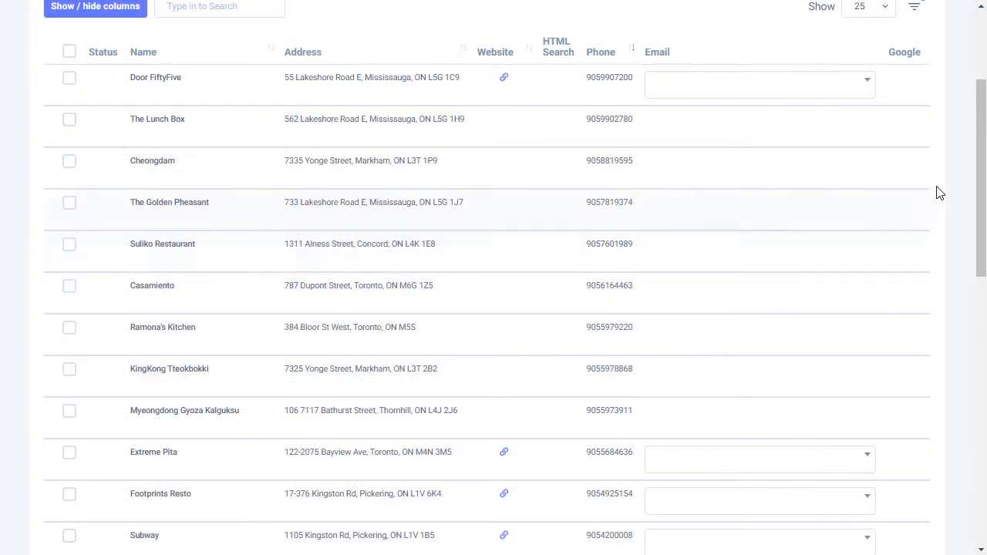
{"action": "scroll", "scroll_direction": "down", "scroll_amount": 3}
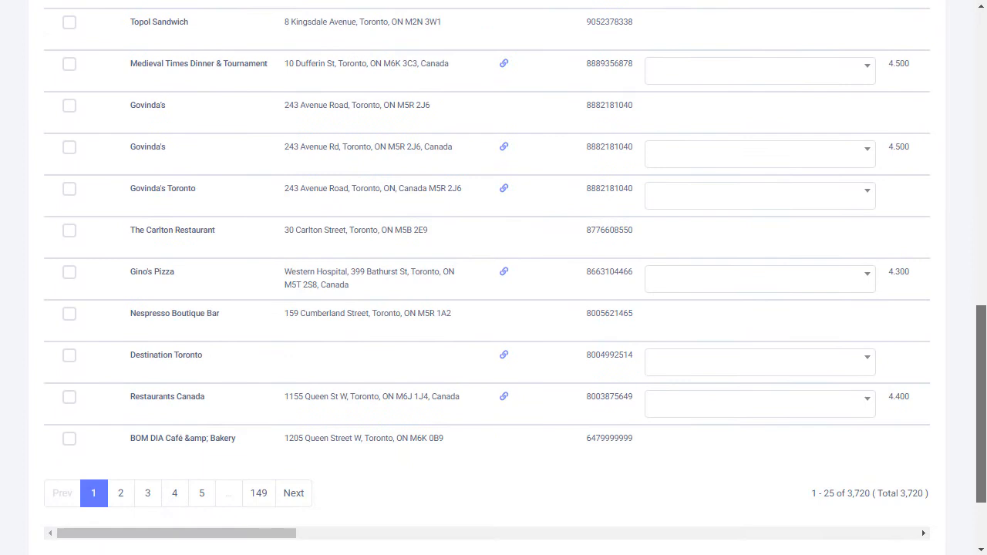
{"action": "scroll", "scroll_direction": "down", "scroll_amount": 3}
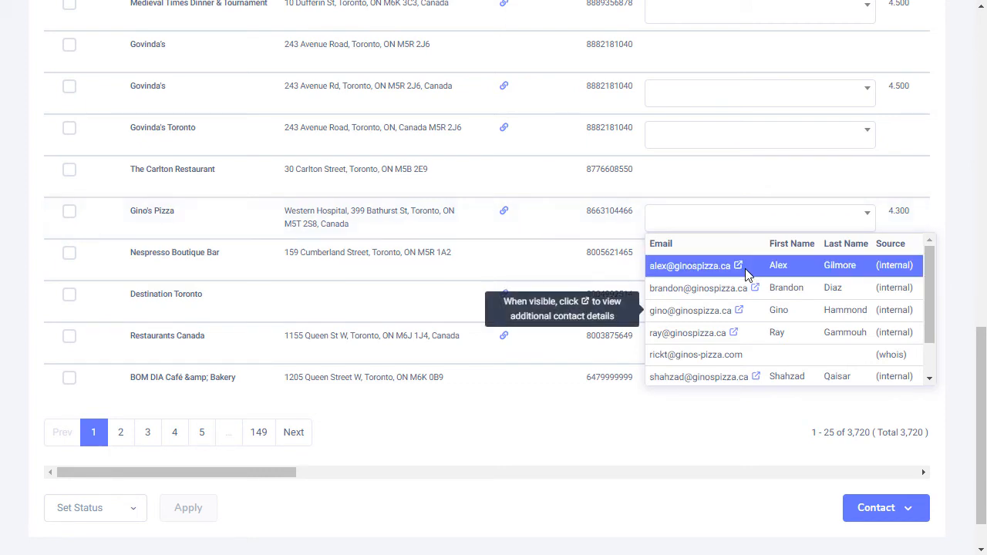
{"action": "left_click", "coordinate": [734, 265]}
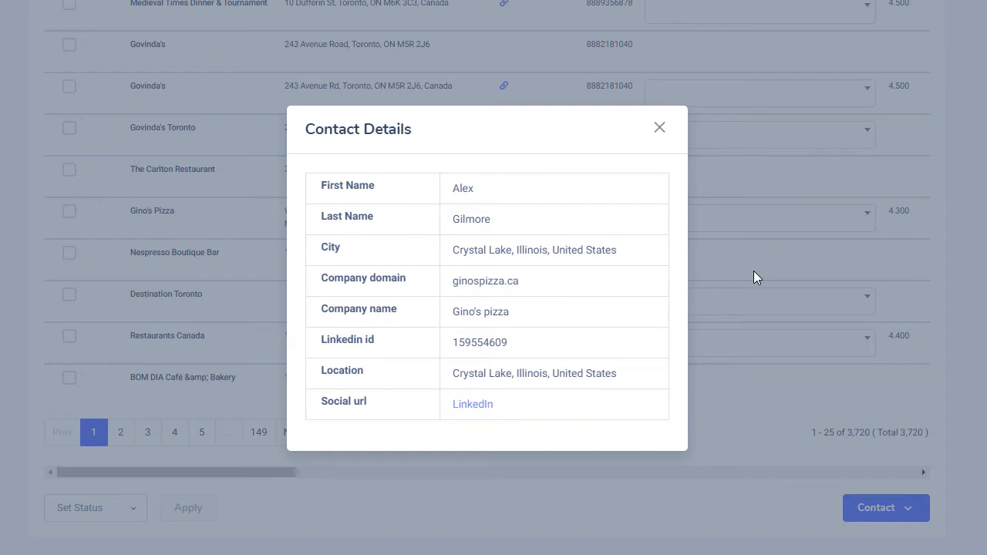
{"action": "left_click", "coordinate": [660, 127]}
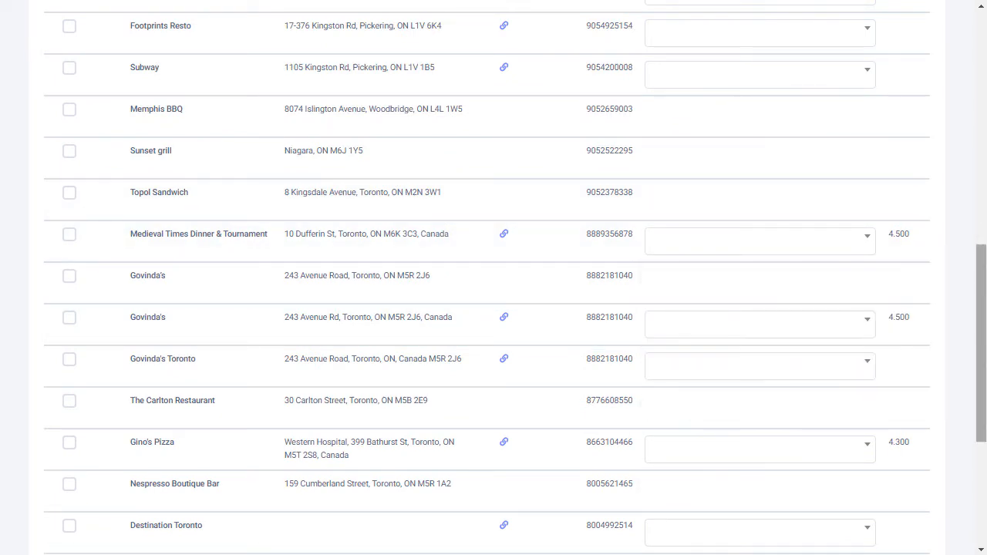
Scroll the leads table to bring the social media and review-site columns into view
{"action": "scroll", "scroll_direction": "up", "scroll_amount": 3}
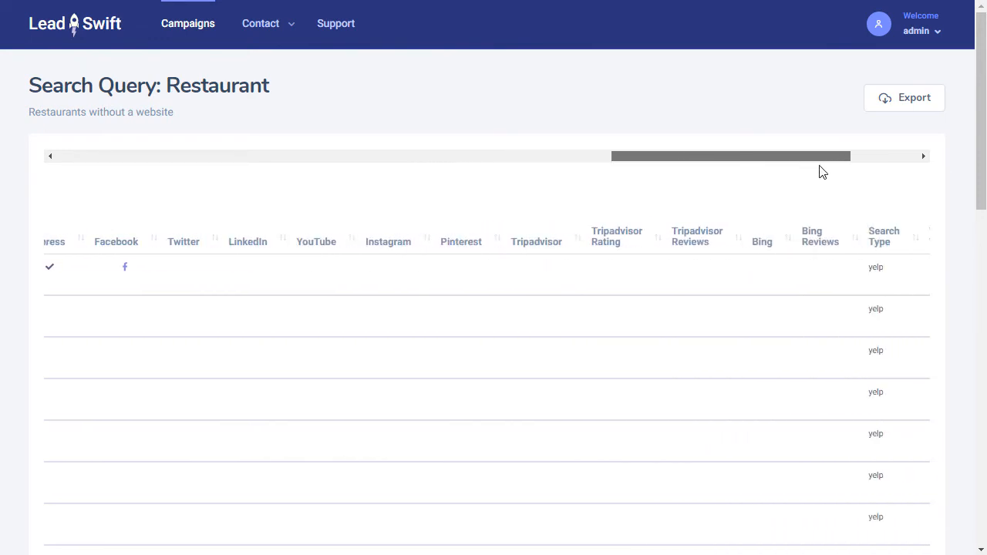
Scroll right to the date columns and inspect the first lead's actions menu without choosing one
{"action": "scroll", "scroll_direction": "right", "scroll_amount": 3}
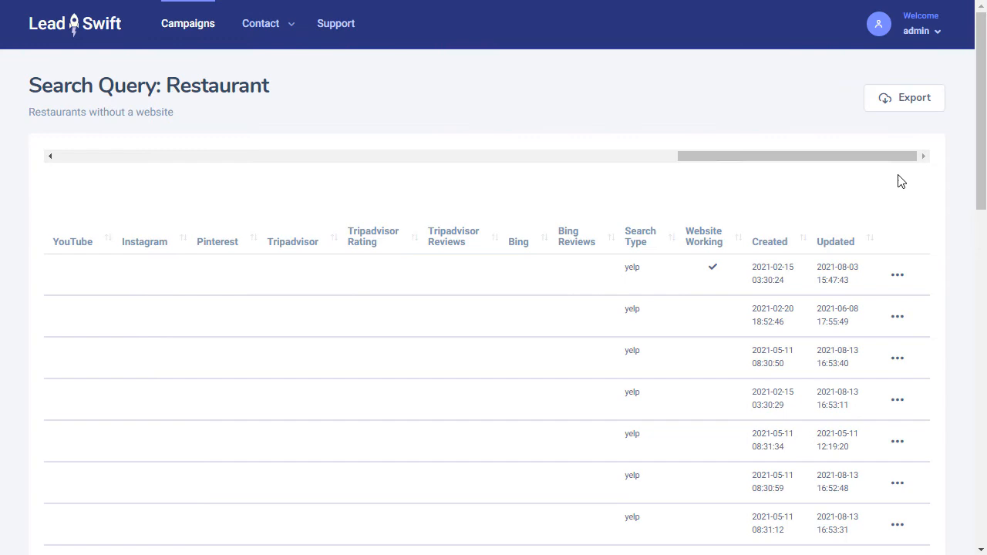
{"action": "left_click", "coordinate": [898, 274]}
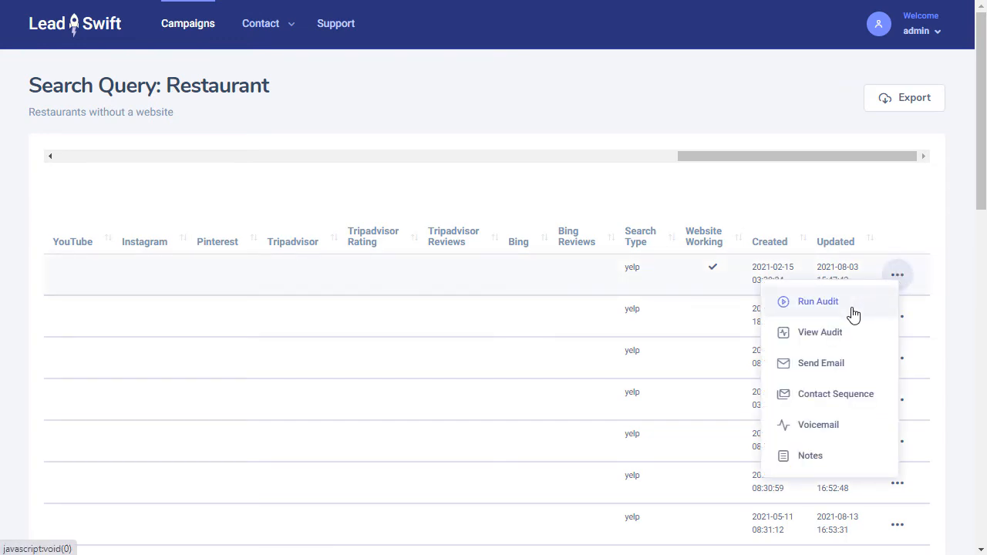
{"action": "mouse_move", "coordinate": [918, 256]}
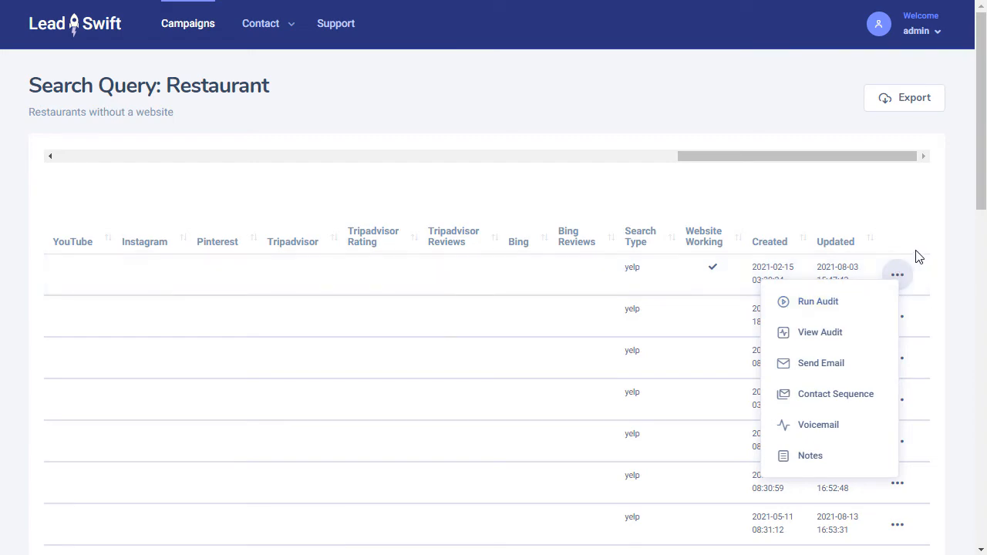
{"action": "left_click", "coordinate": [907, 164]}
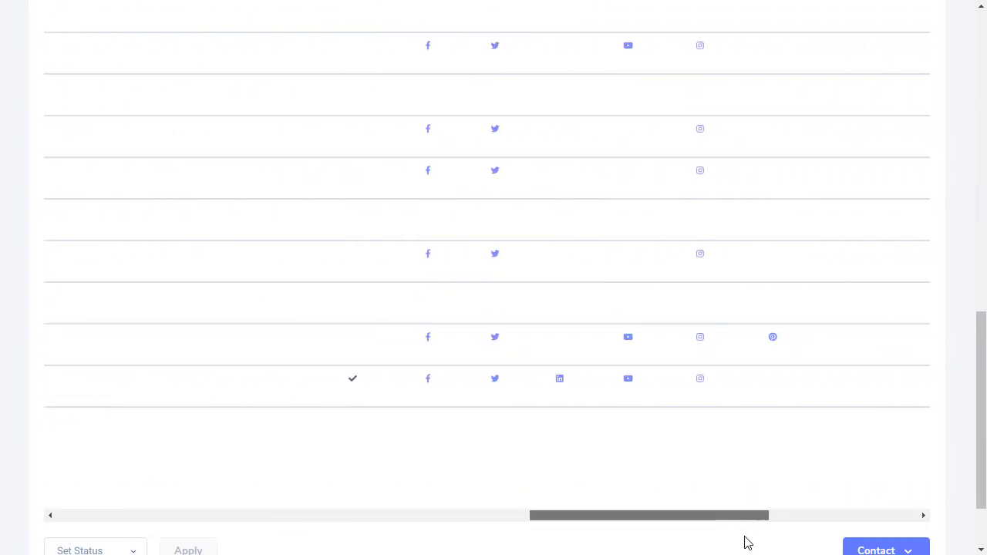
{"action": "mouse_move", "coordinate": [401, 170]}
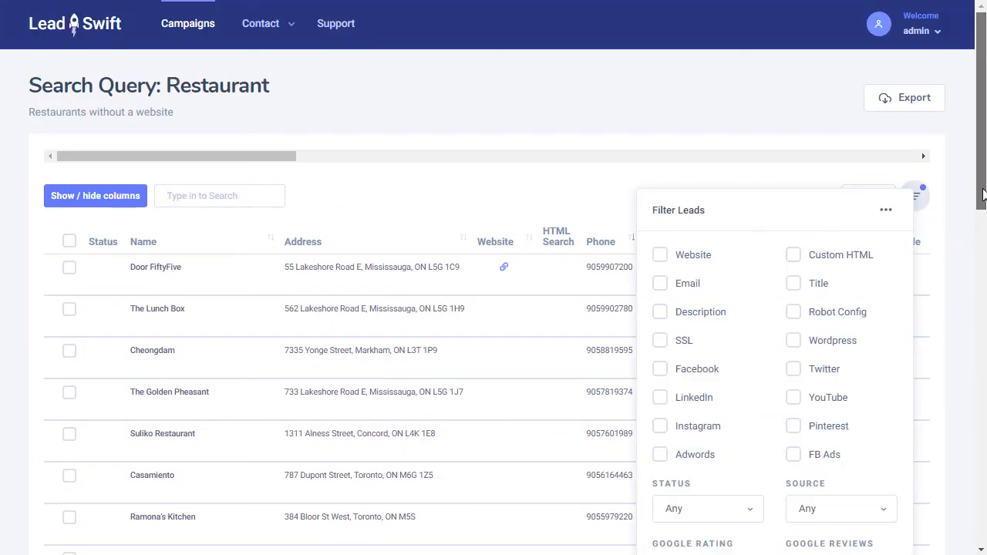
In Filter Leads, tick the No FB Ads criterion, then dismiss the filter panel
{"action": "scroll", "scroll_direction": "down", "scroll_amount": 3}
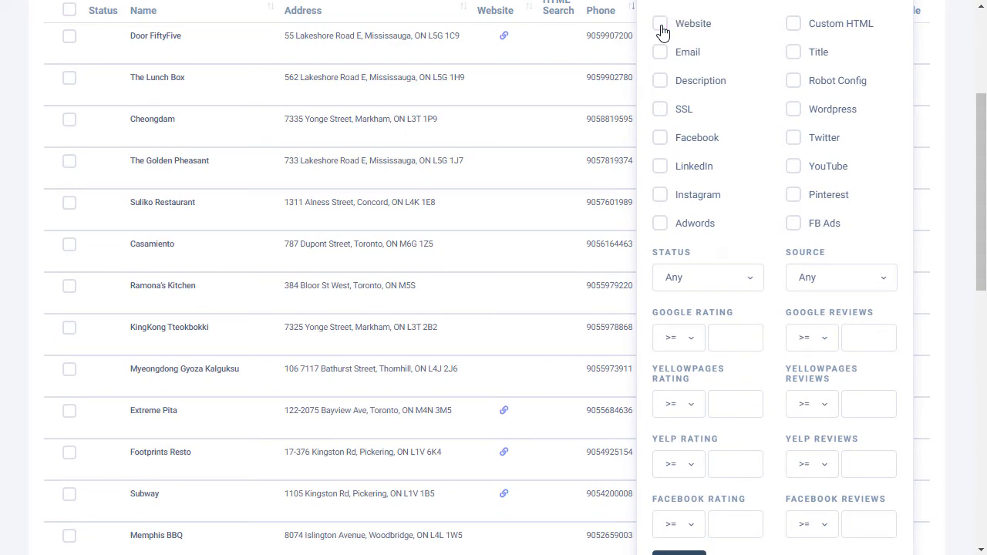
{"action": "mouse_move", "coordinate": [793, 65]}
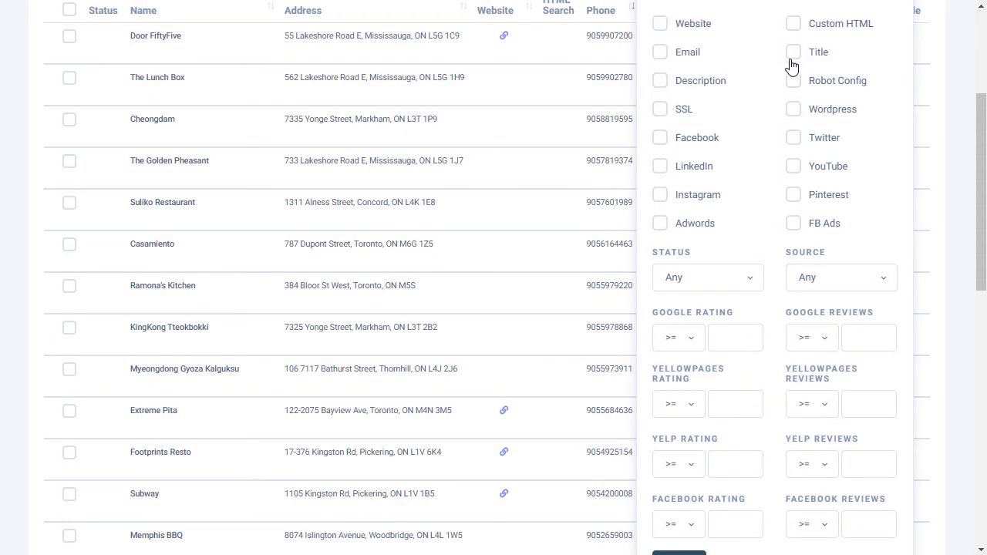
{"action": "left_click", "coordinate": [661, 137]}
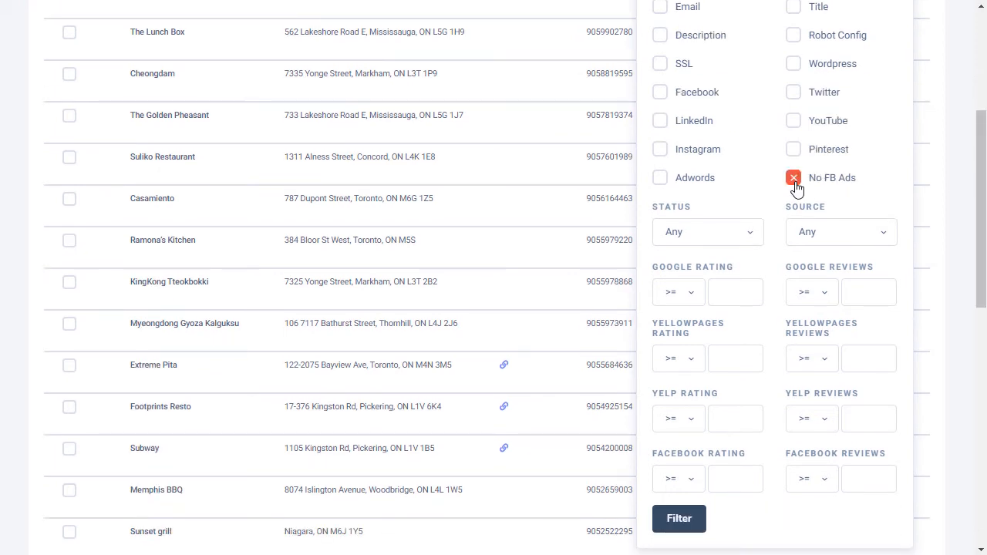
{"action": "left_click", "coordinate": [677, 291]}
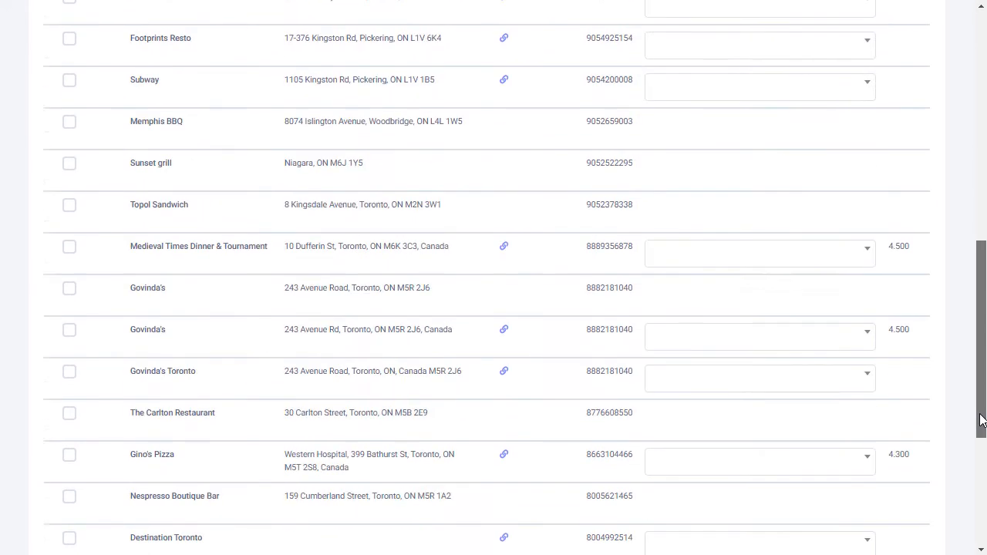
{"action": "left_click", "coordinate": [886, 453]}
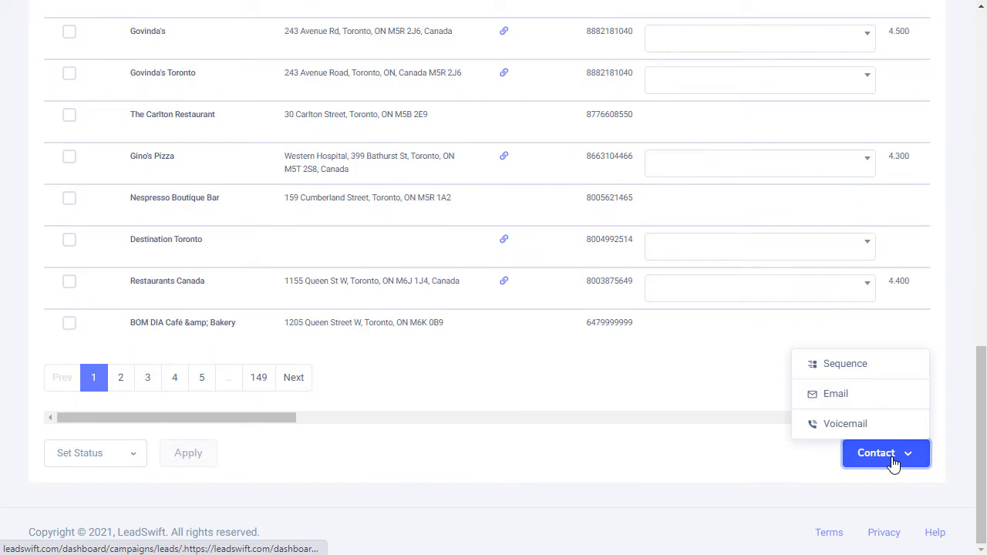
{"action": "left_click", "coordinate": [846, 364]}
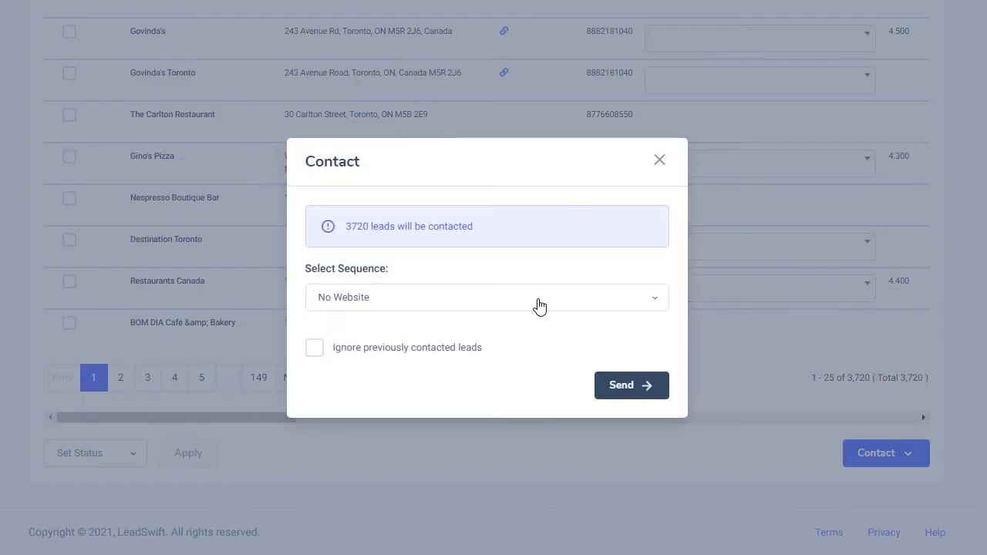
{"action": "mouse_move", "coordinate": [660, 162]}
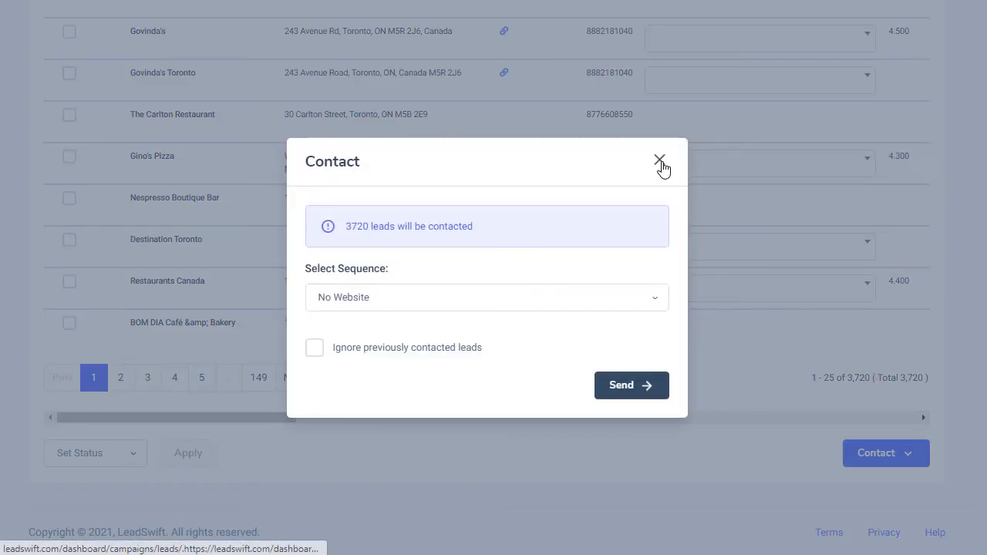
{"action": "left_click", "coordinate": [661, 162]}
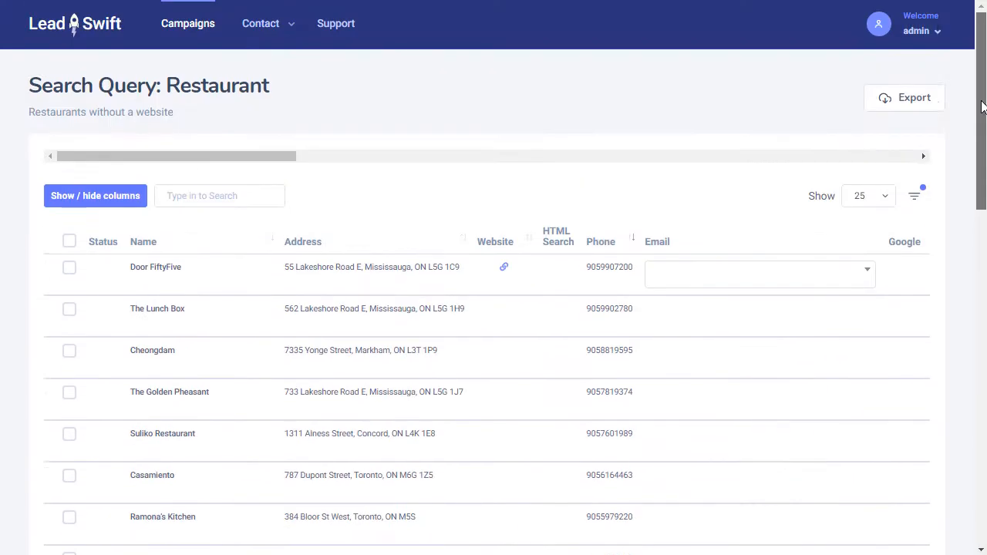
Open the downloaded lead-data CSV from the browser's download bar in Excel
{"action": "left_click", "coordinate": [904, 97]}
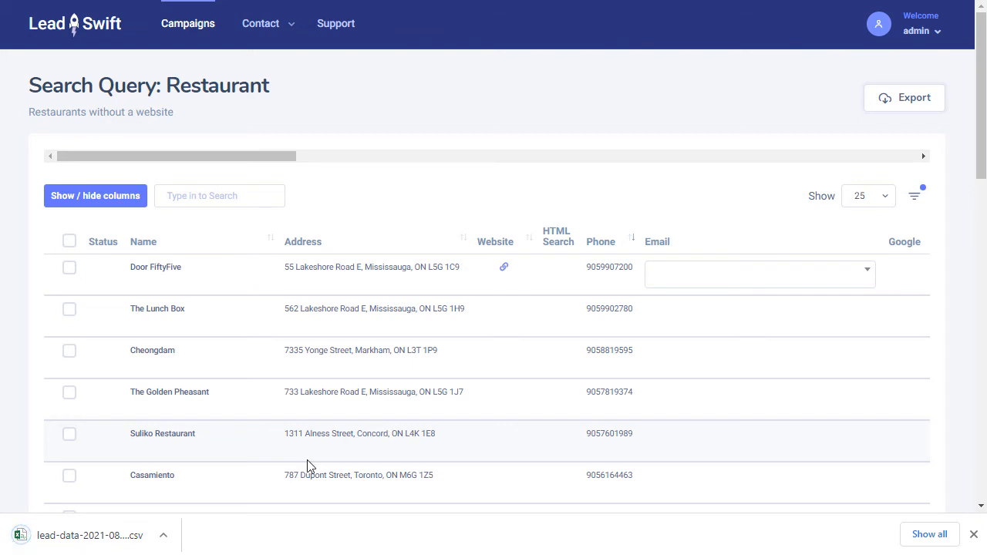
{"action": "left_click", "coordinate": [85, 534]}
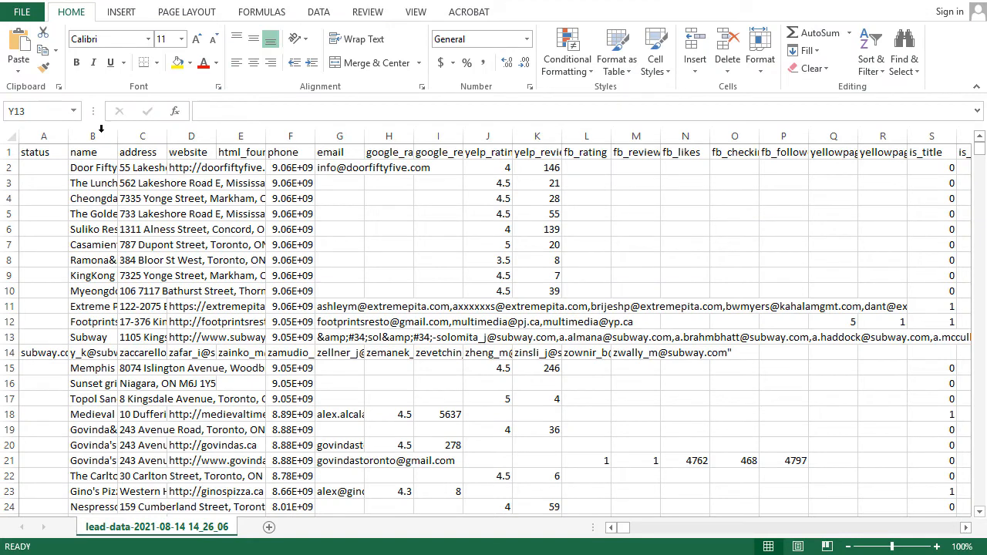
Remove duplicate rows by name and address, deleting 19 and leaving 3,806 unique leads
{"action": "left_click", "coordinate": [590, 49]}
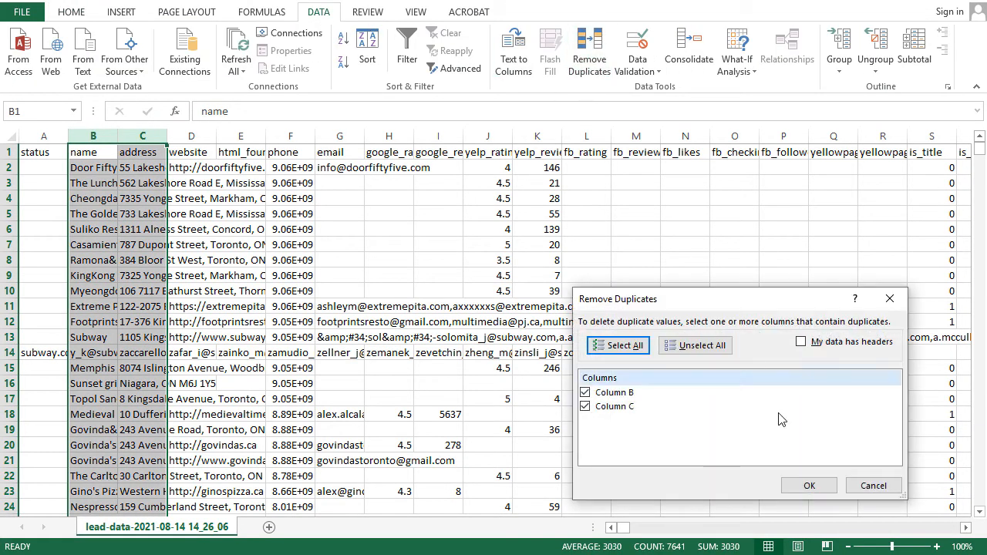
{"action": "left_click", "coordinate": [809, 485]}
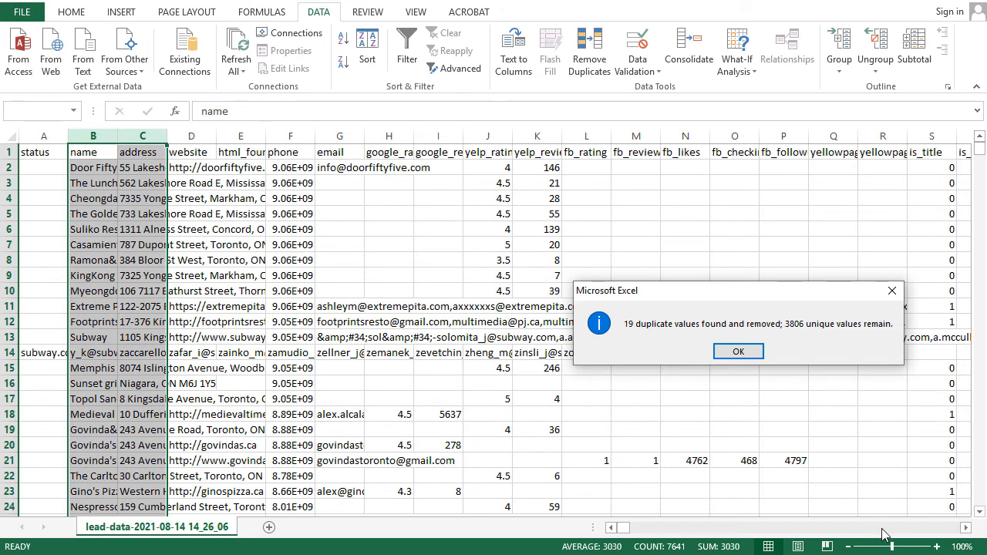
{"action": "left_click", "coordinate": [738, 352]}
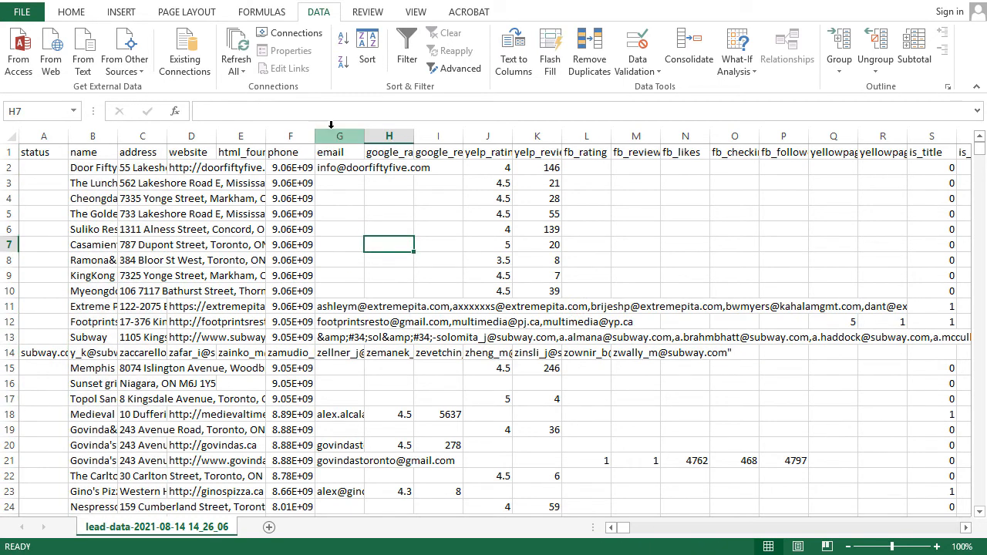
Filter the email column to hide blanks, keeping 1,981 of 3,824 records, and review them
{"action": "left_click", "coordinate": [339, 136]}
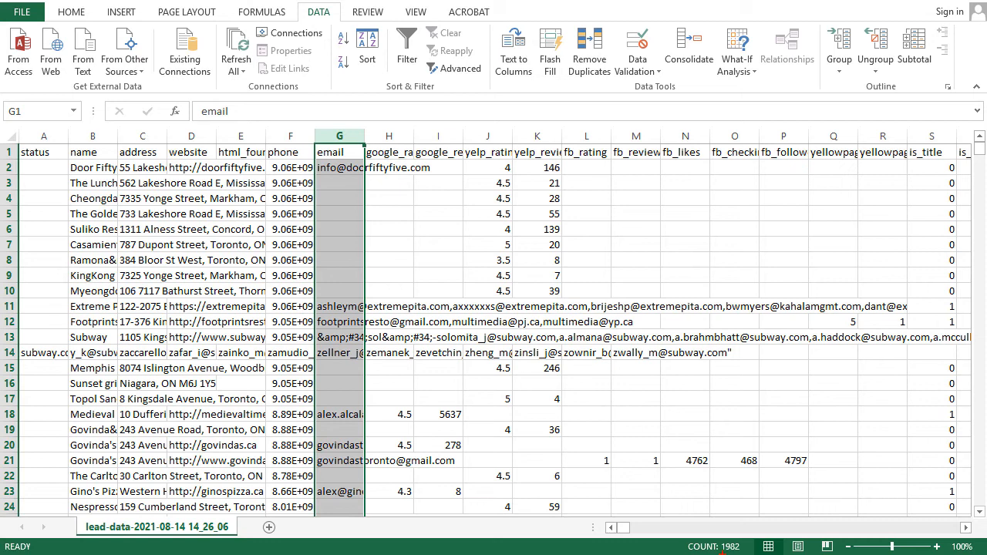
{"action": "mouse_move", "coordinate": [698, 242]}
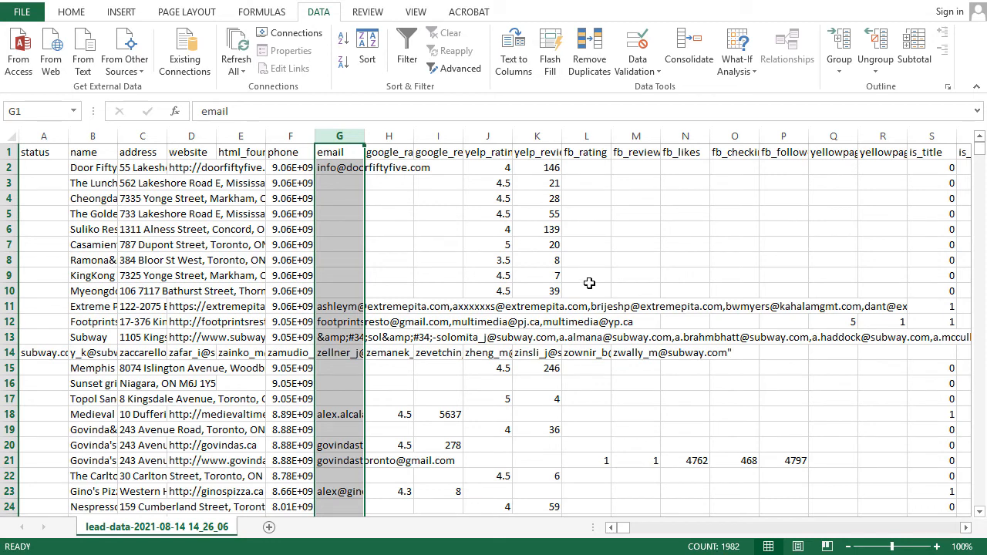
{"action": "left_click", "coordinate": [340, 136]}
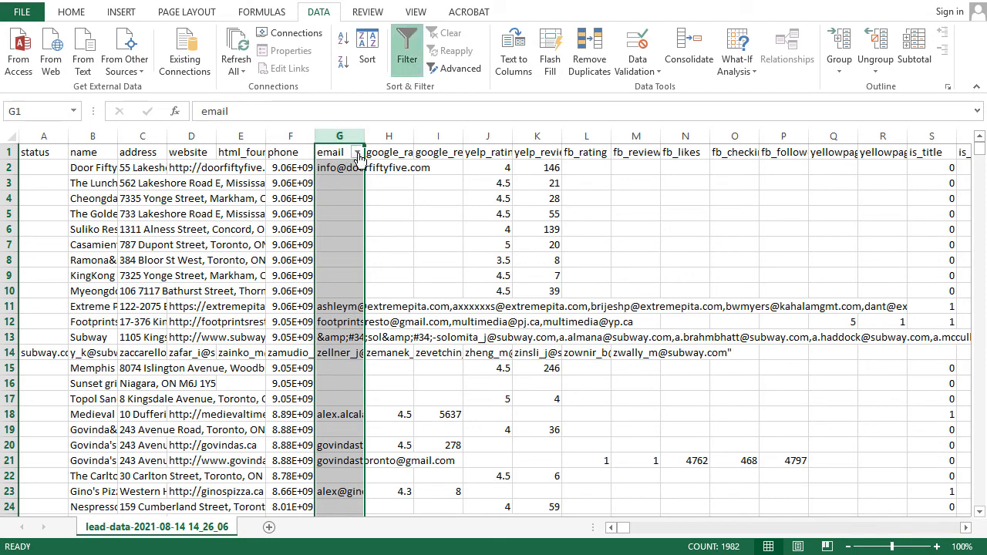
{"action": "left_click", "coordinate": [358, 153]}
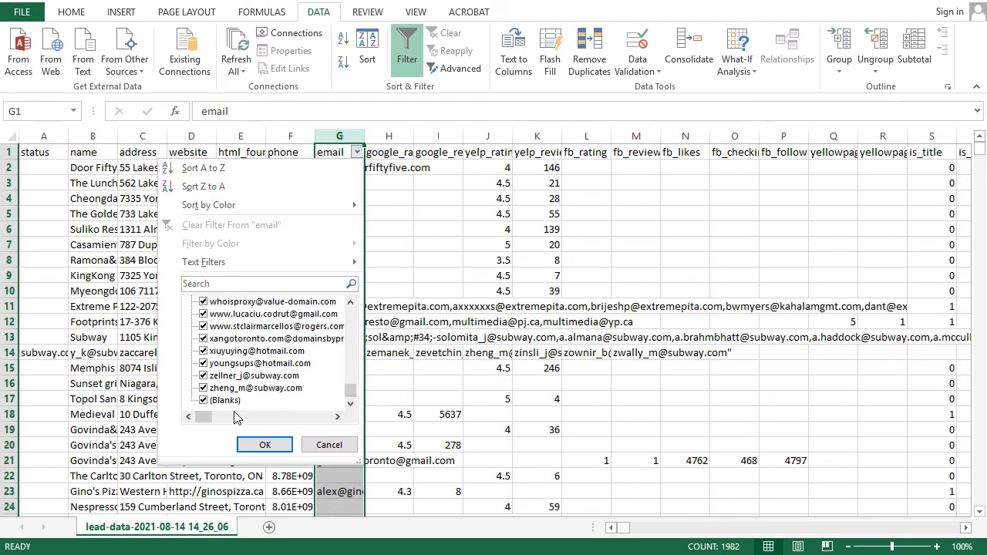
{"action": "left_click", "coordinate": [264, 444]}
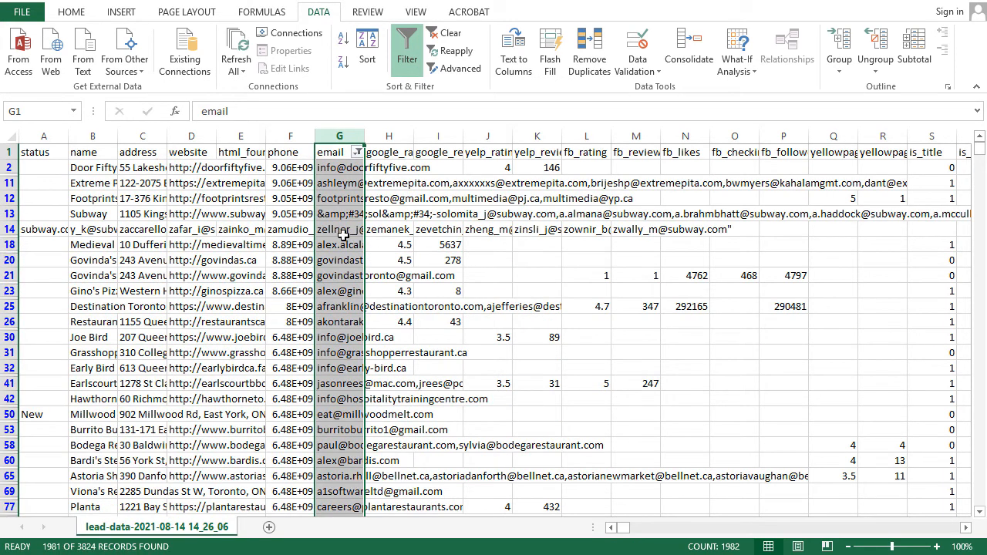
{"action": "scroll", "scroll_direction": "down", "scroll_amount": 3}
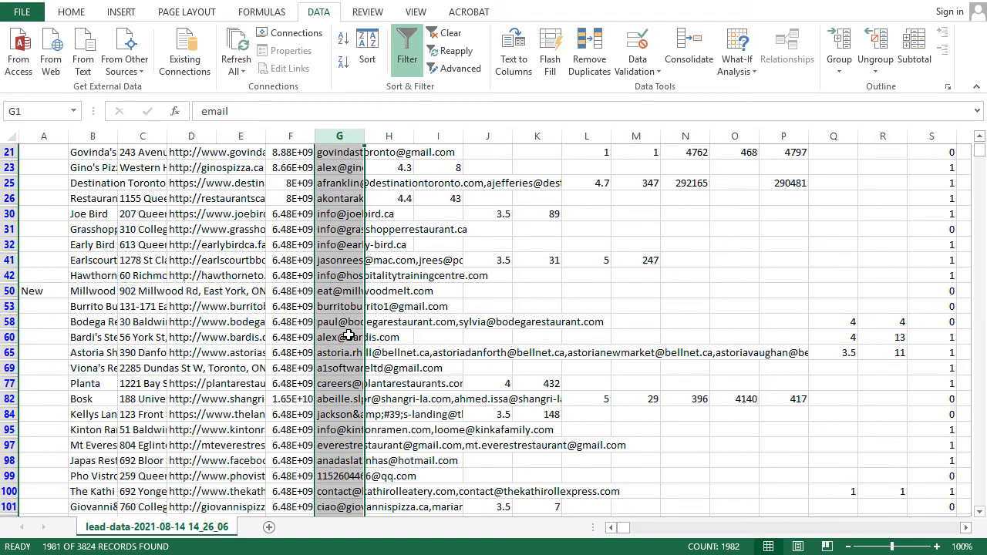
{"action": "scroll", "scroll_direction": "down", "scroll_amount": 3}
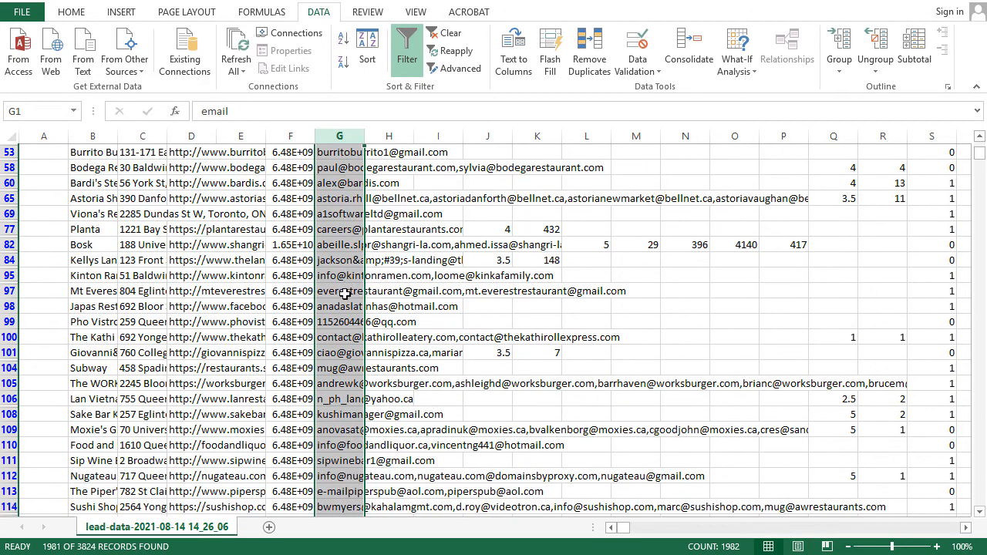
{"action": "scroll", "scroll_direction": "down", "scroll_amount": 3}
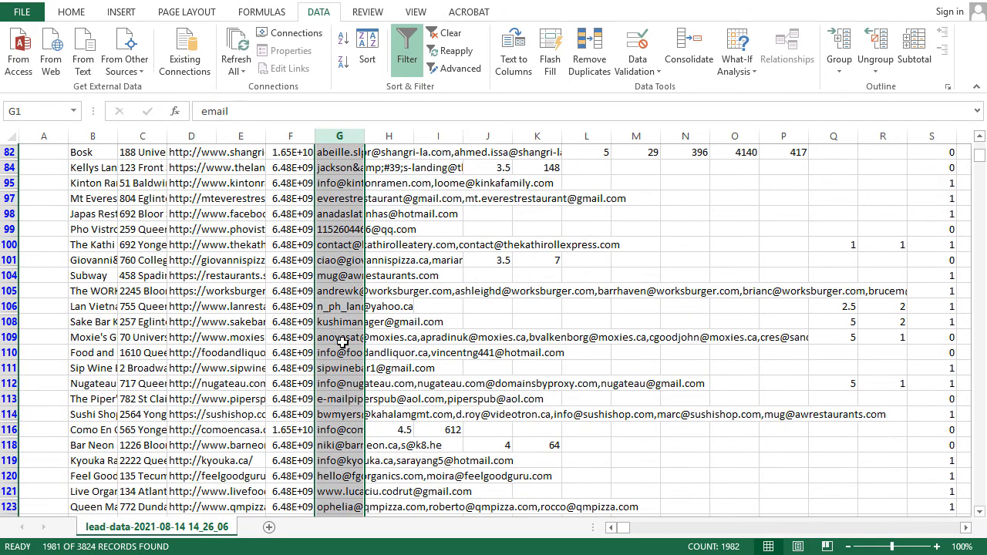
{"action": "scroll", "scroll_direction": "down", "scroll_amount": 3}
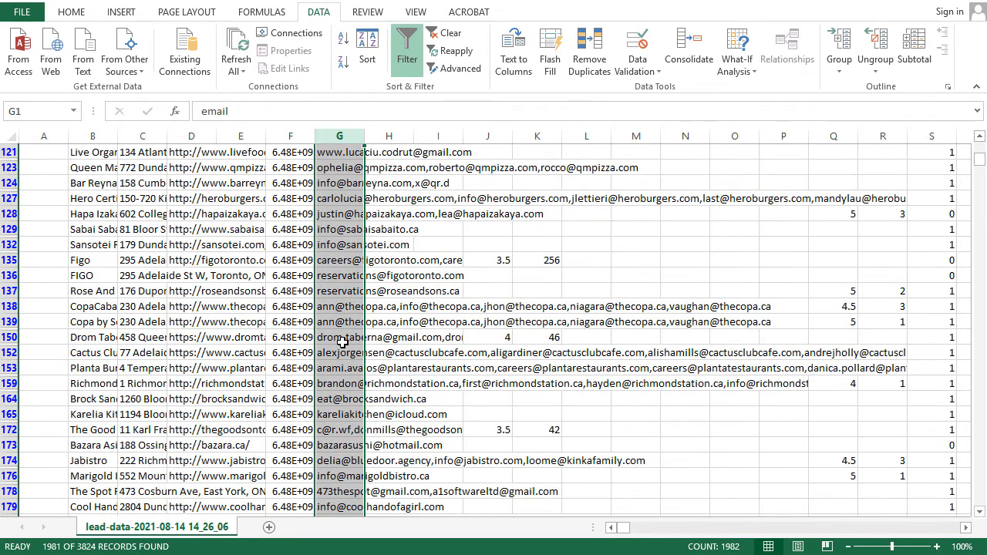
{"action": "scroll", "scroll_direction": "down", "scroll_amount": 3}
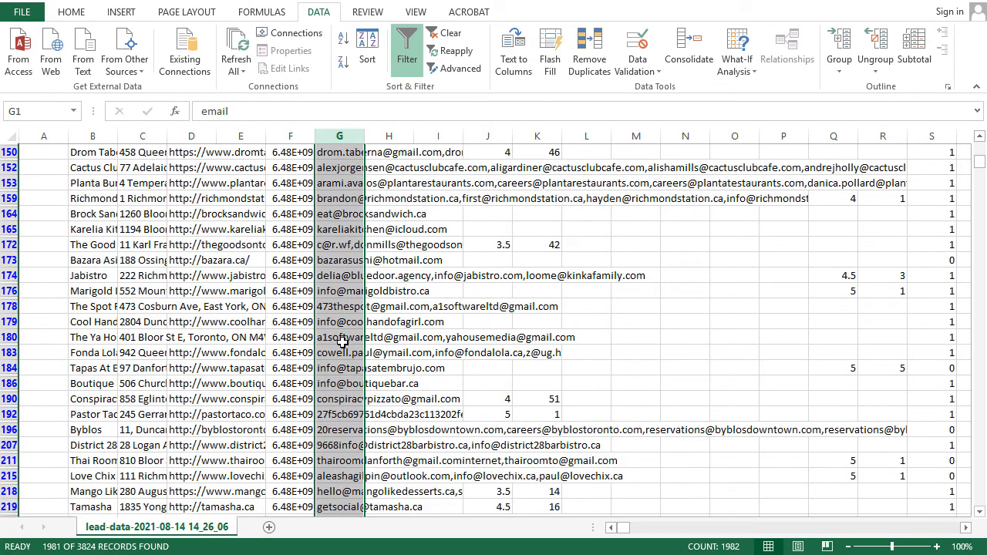
{"action": "scroll", "scroll_direction": "down", "scroll_amount": 3}
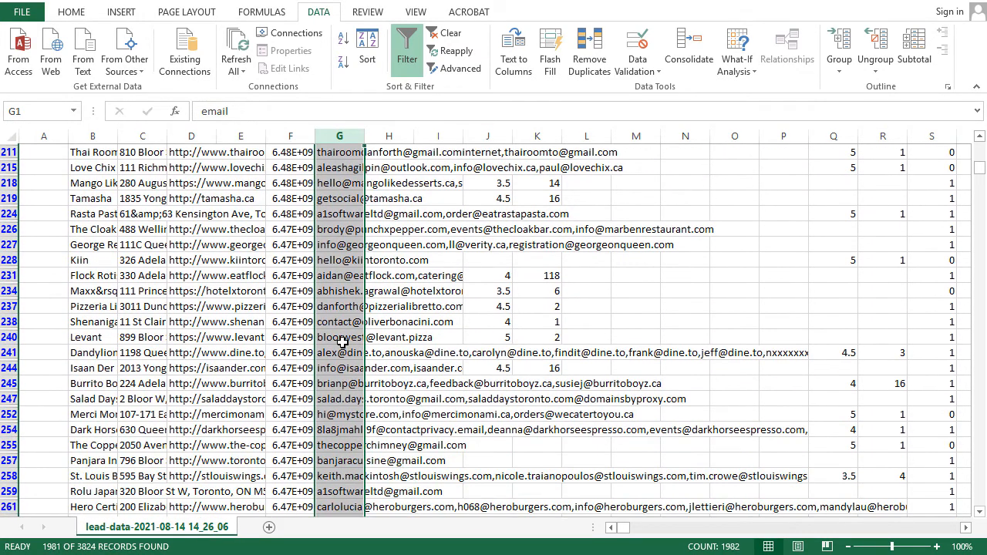
{"action": "scroll", "scroll_direction": "down", "scroll_amount": 3}
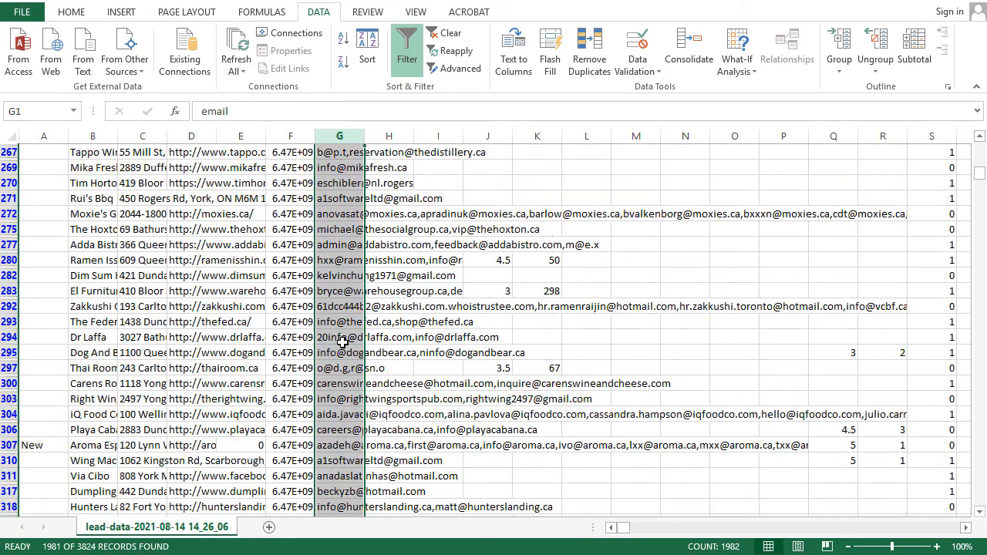
{"action": "scroll", "scroll_direction": "down", "scroll_amount": 3}
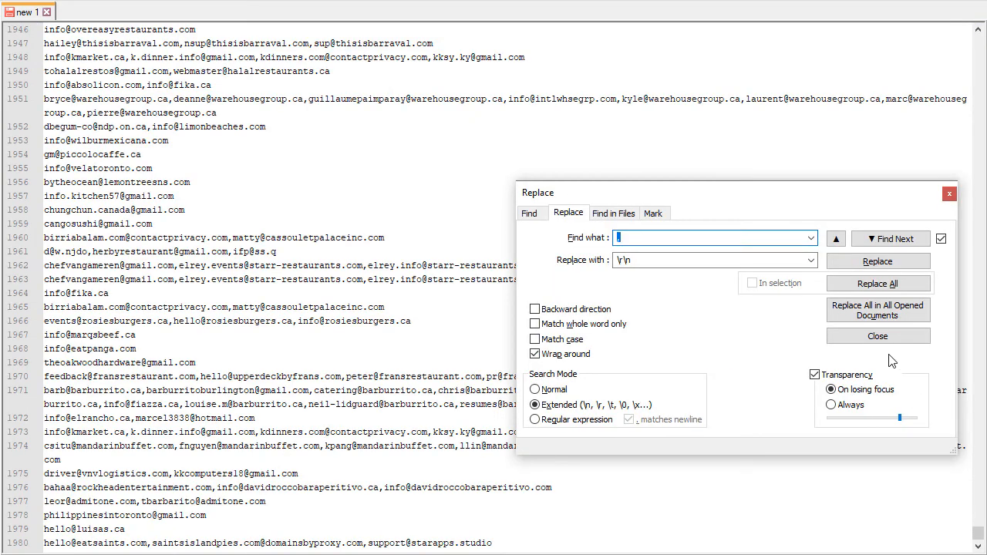
Replace every comma with '\r\n' so each email address sits on its own line
{"action": "left_click", "coordinate": [878, 283]}
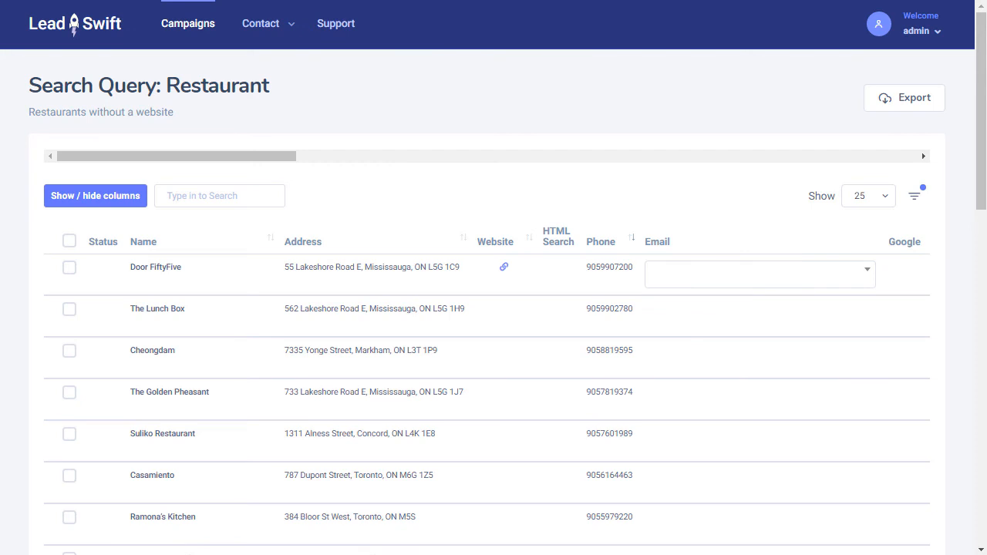
{"action": "mouse_move", "coordinate": [111, 210]}
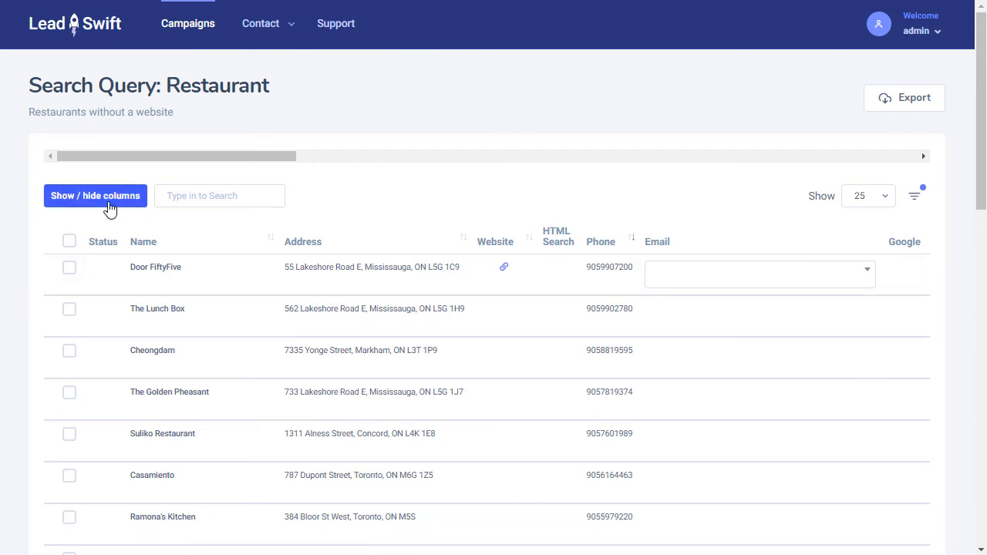
{"action": "left_click", "coordinate": [96, 195]}
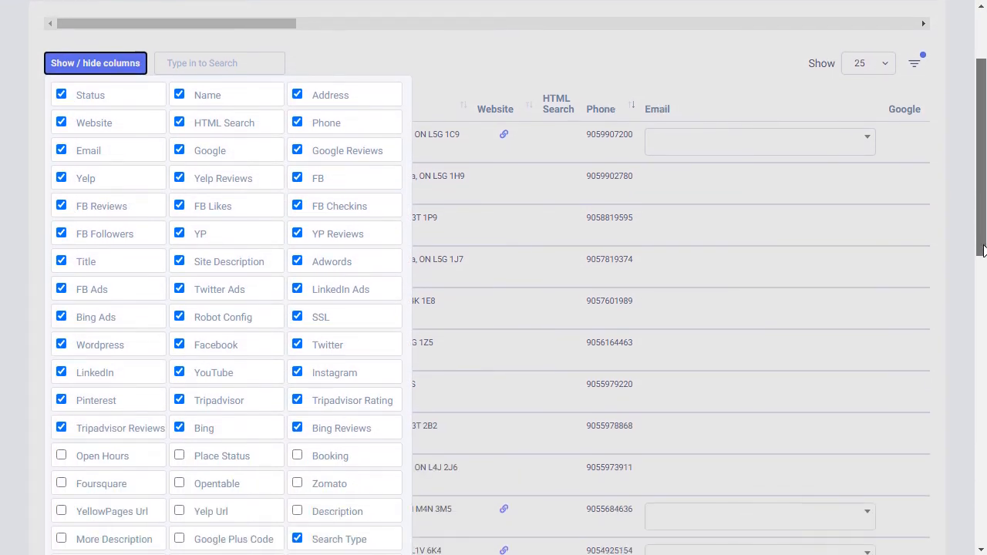
{"action": "scroll", "scroll_direction": "down", "scroll_amount": 3}
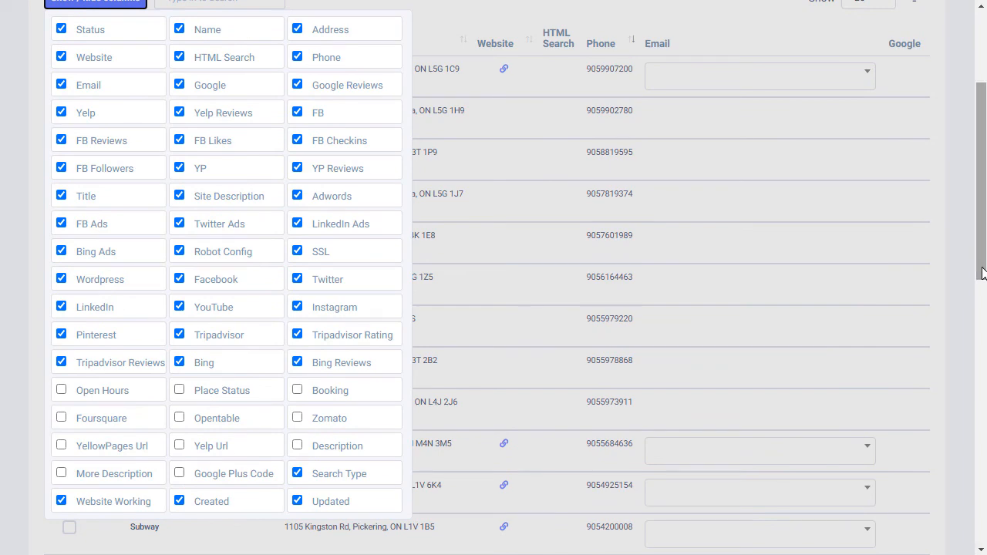
{"action": "mouse_move", "coordinate": [878, 275]}
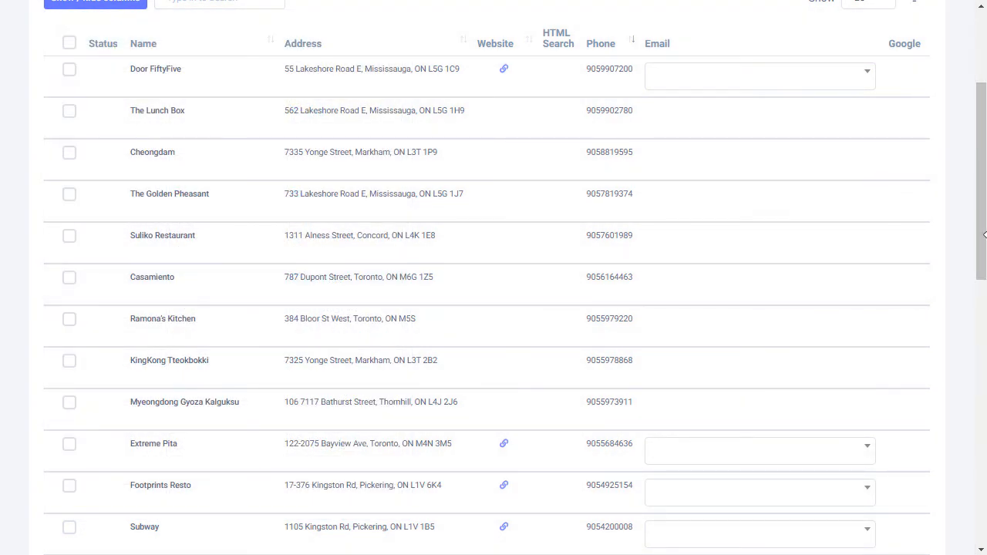
{"action": "scroll", "scroll_direction": "down", "scroll_amount": 3}
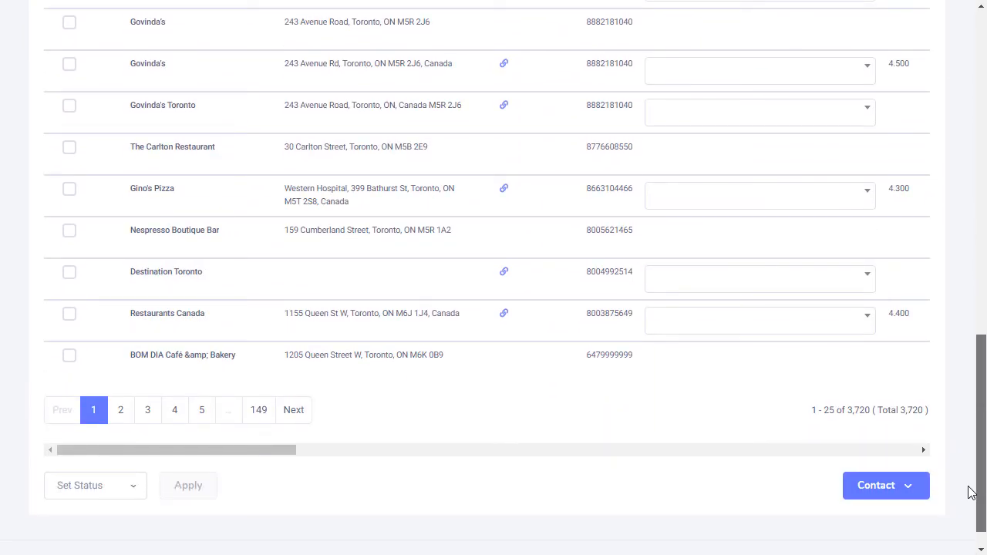
Move to page 4 of 149 restaurant leads and bring up the rating and review filter options
{"action": "scroll", "scroll_direction": "up", "scroll_amount": 3}
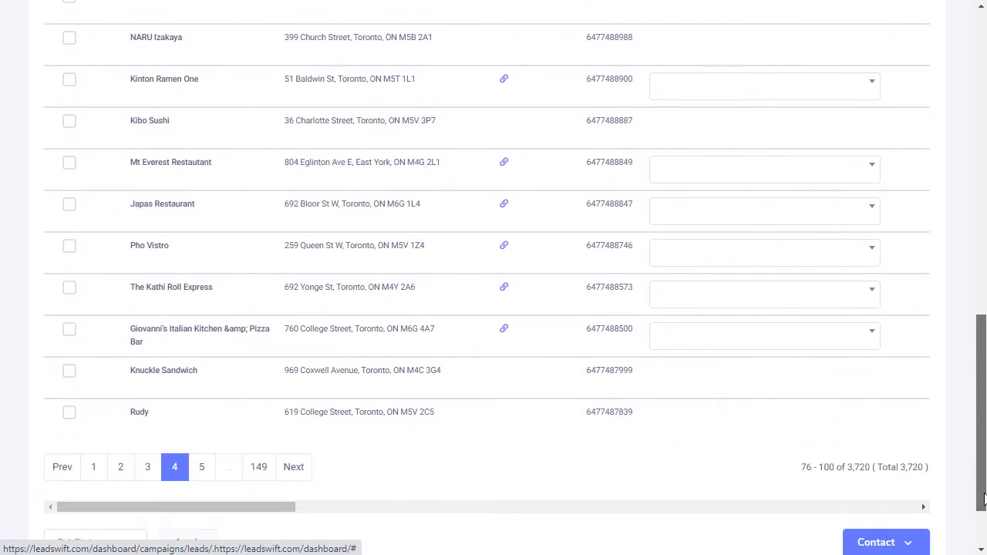
{"action": "scroll", "scroll_direction": "down", "scroll_amount": 3}
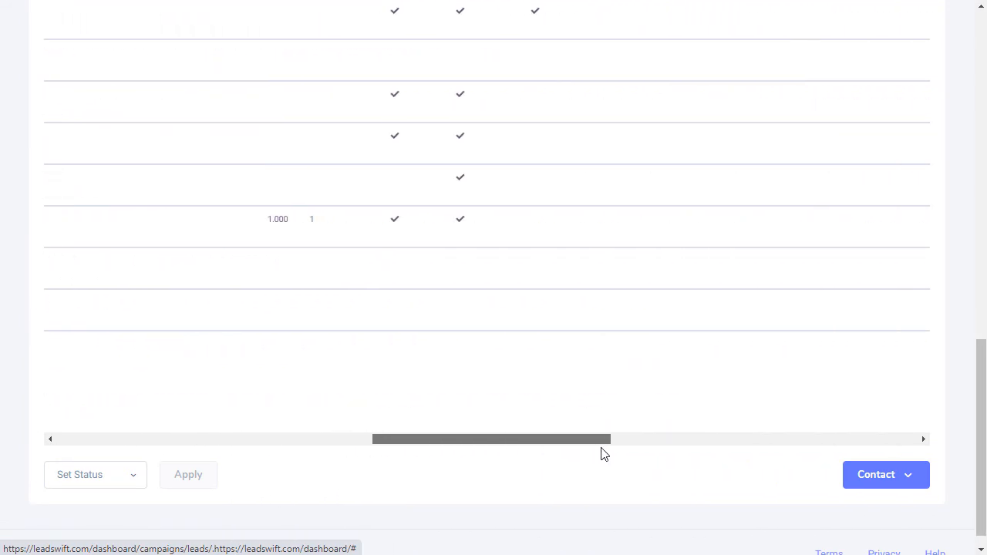
{"action": "left_click_drag", "start_coordinate": [491, 438], "coordinate": [703, 438]}
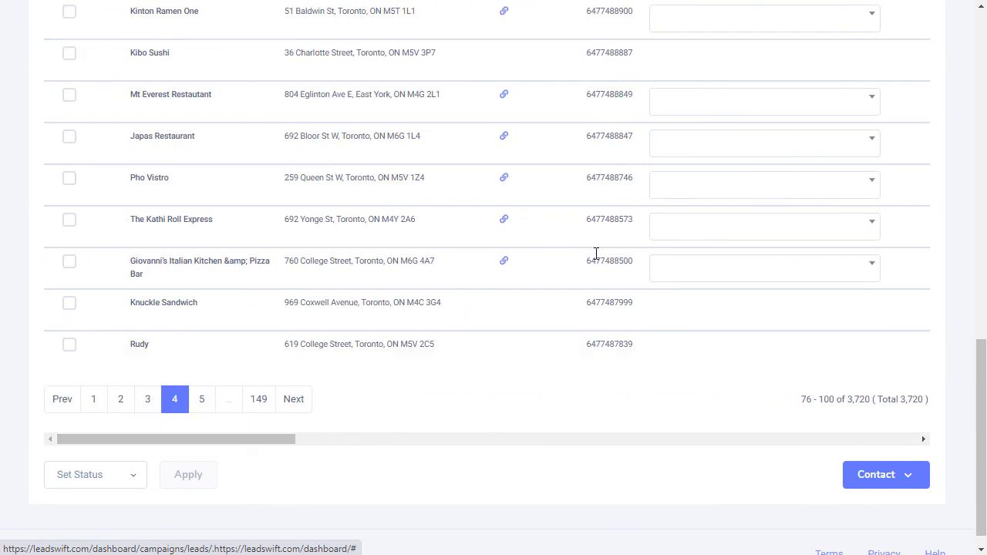
{"action": "left_click", "coordinate": [764, 99]}
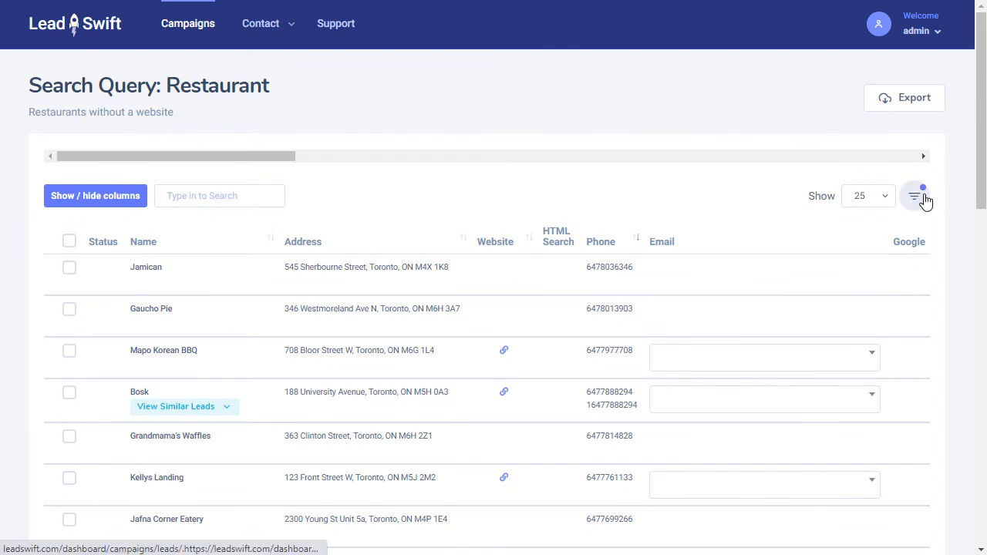
{"action": "left_click", "coordinate": [918, 195]}
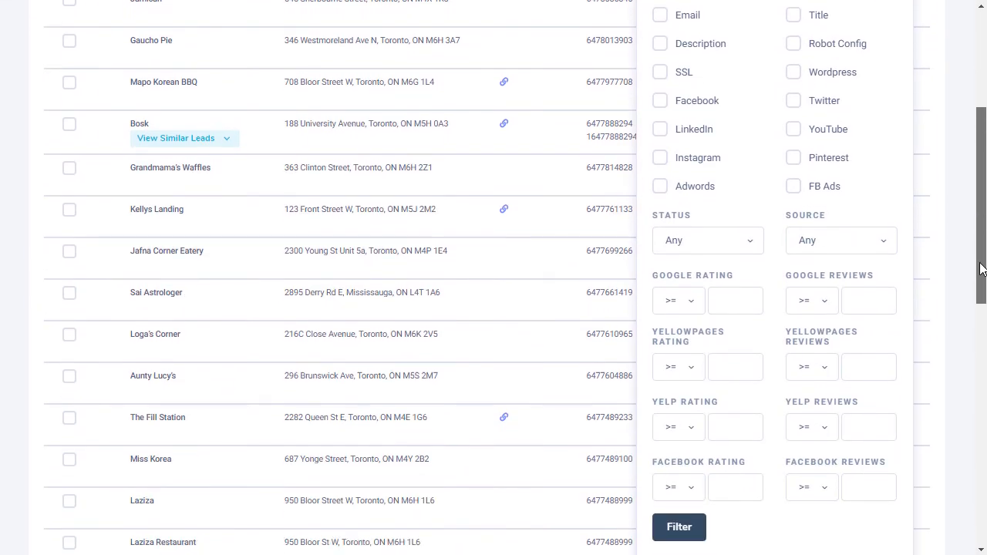